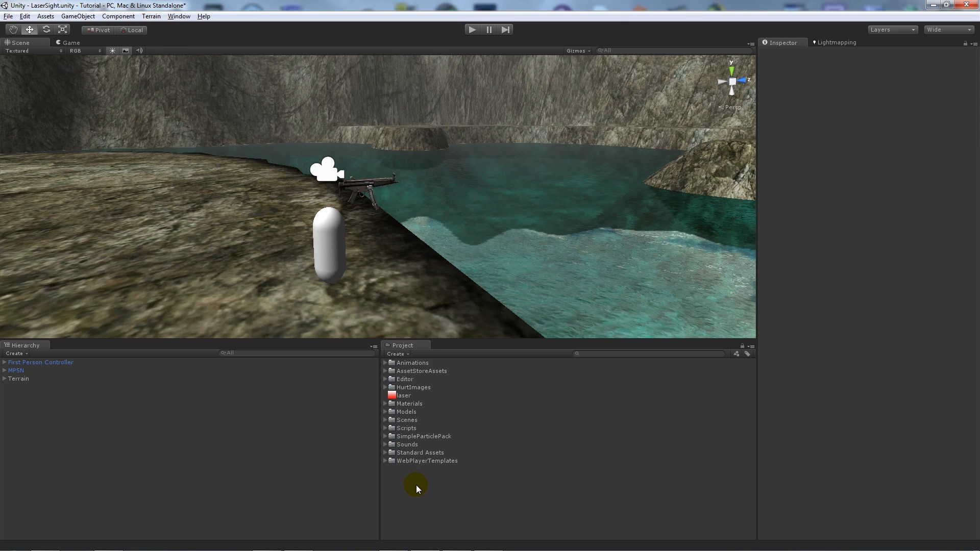
pyautogui.moveTo(293, 325)
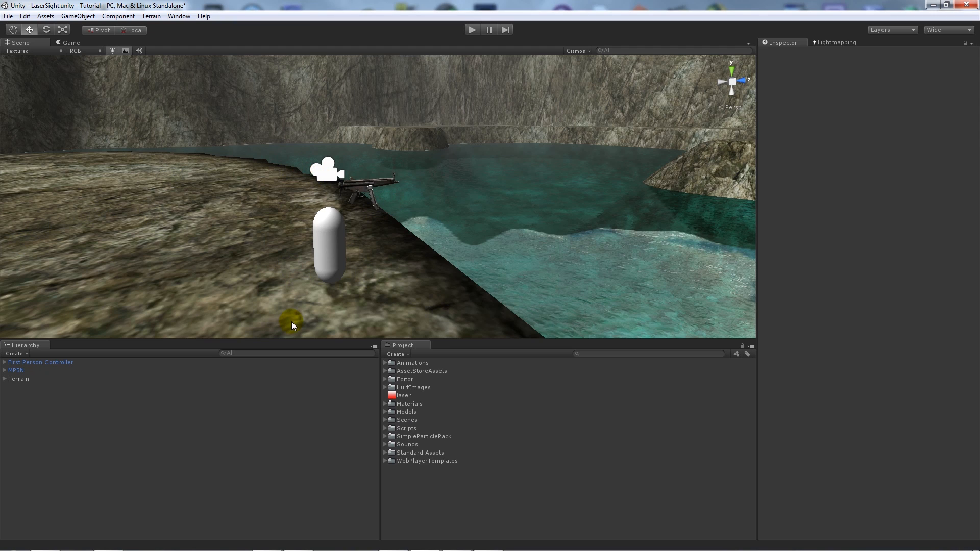
pyautogui.moveTo(91, 373)
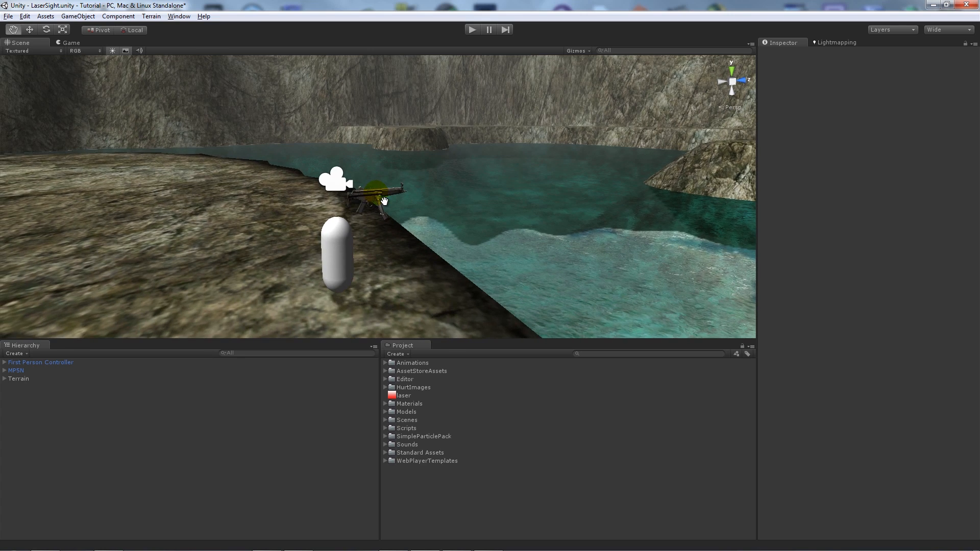
# Parent MP5N under the First Person Controller's Main Camera, then briefly play-test the scene.
pyautogui.click(15, 370)
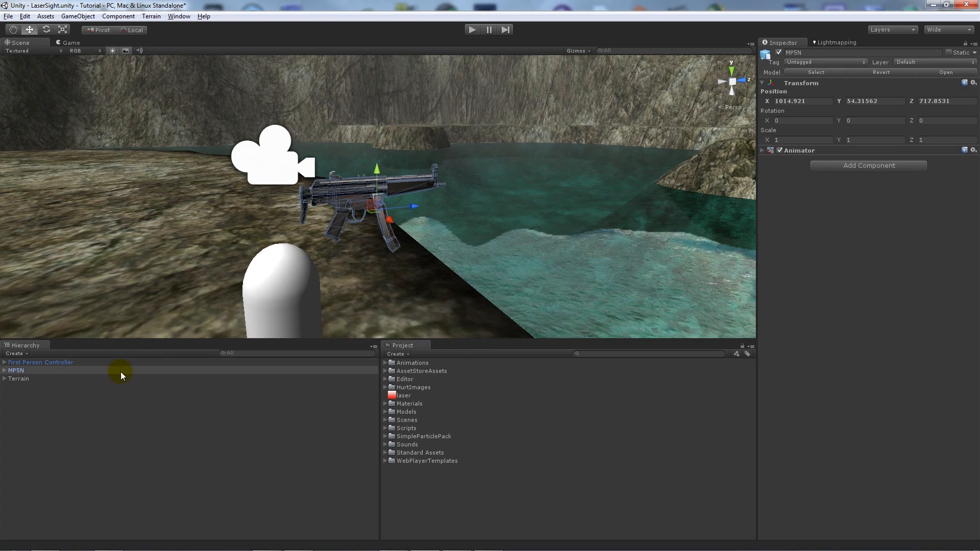
pyautogui.moveTo(336, 270)
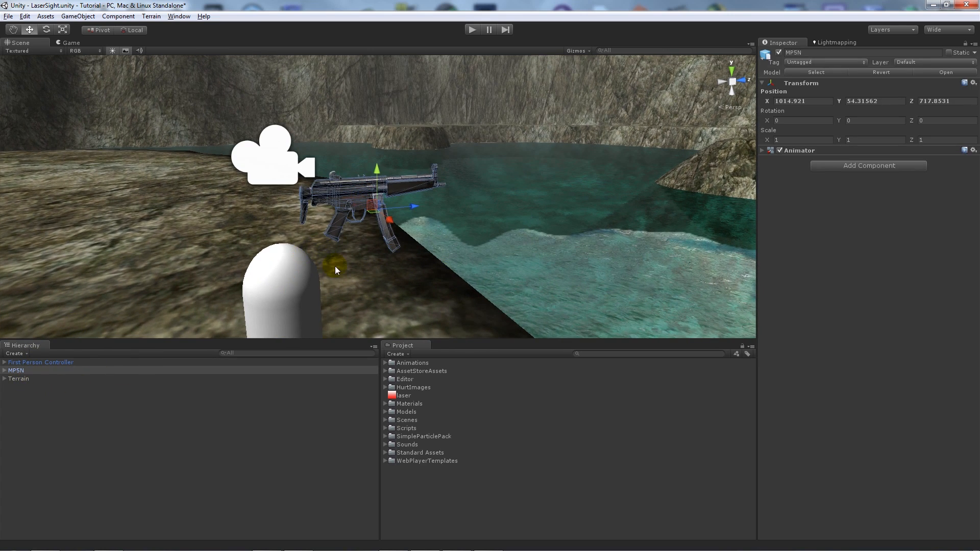
pyautogui.click(36, 379)
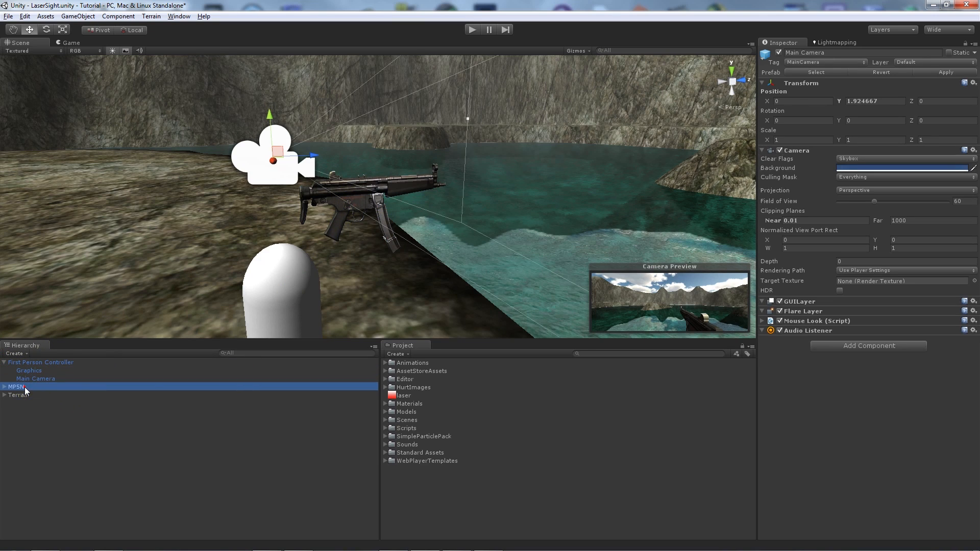
pyautogui.click(15, 386)
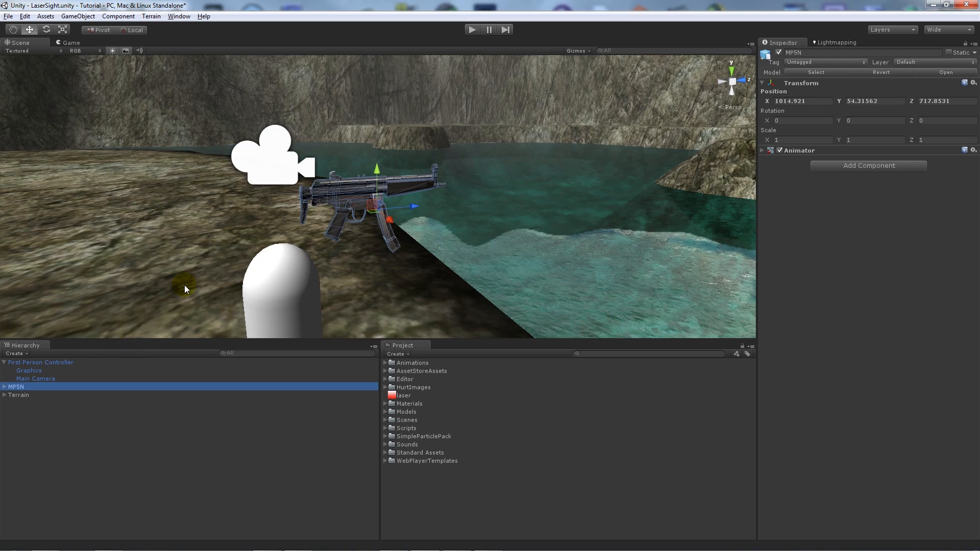
pyautogui.click(35, 378)
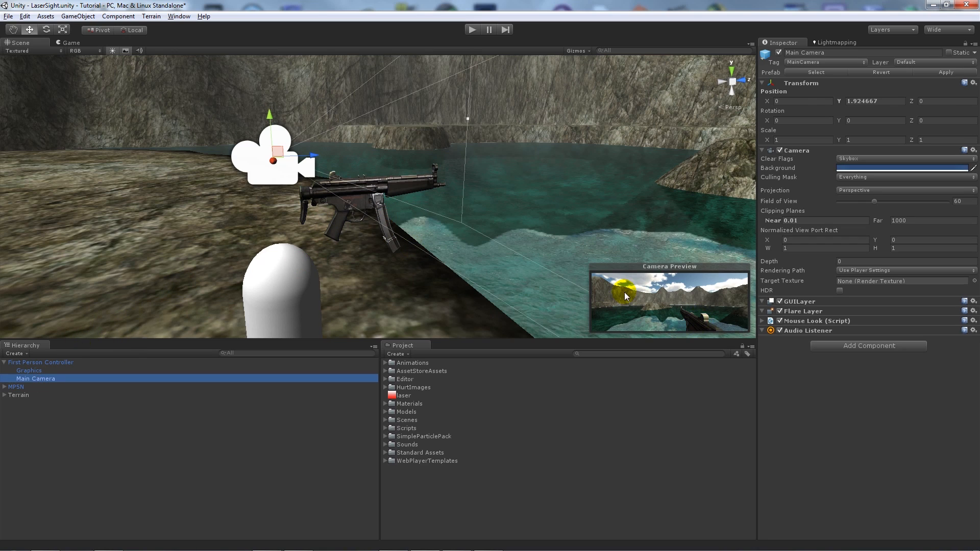
pyautogui.moveTo(270, 312)
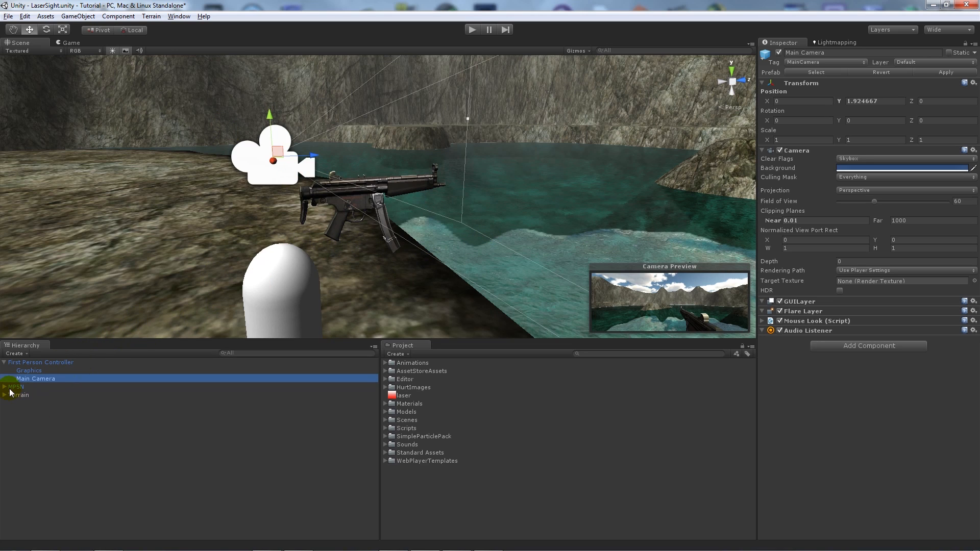
pyautogui.click(19, 387)
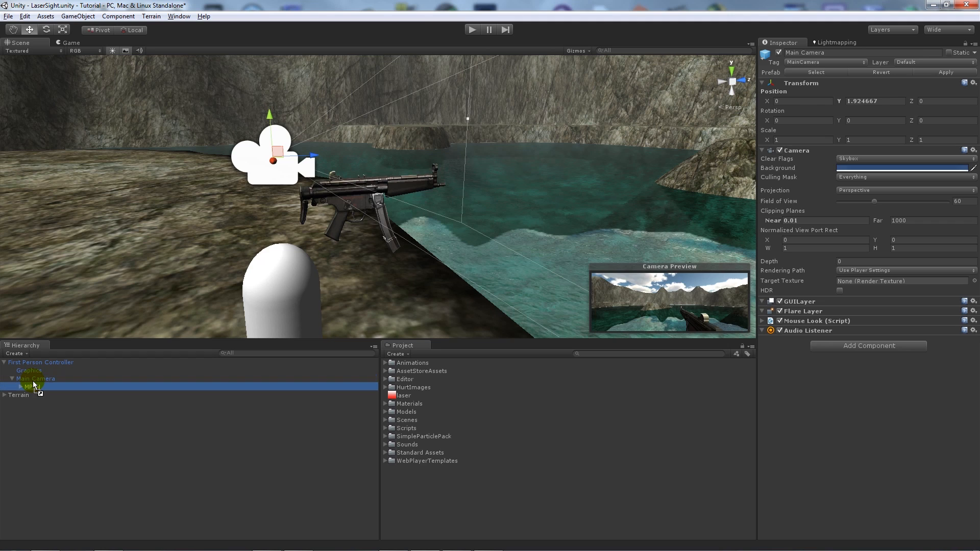
pyautogui.click(31, 387)
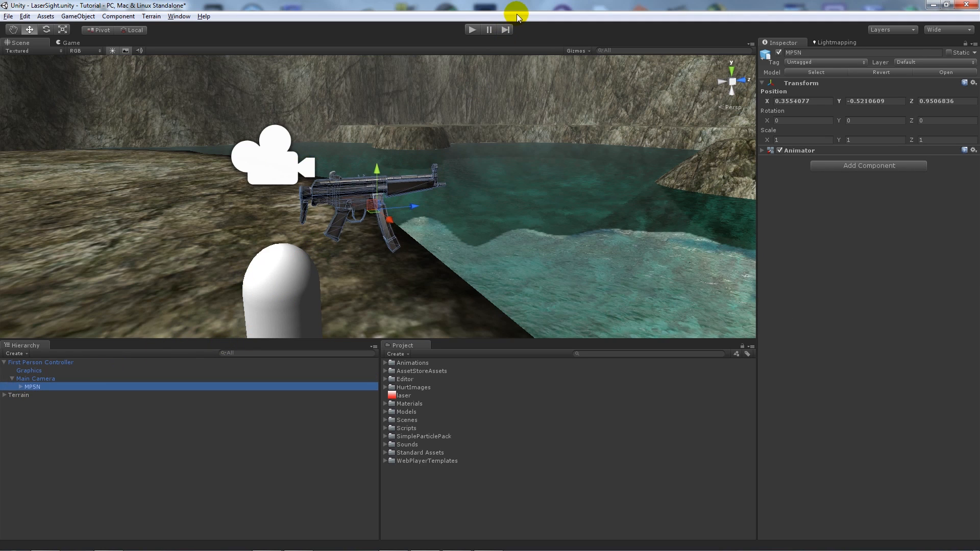
pyautogui.click(472, 29)
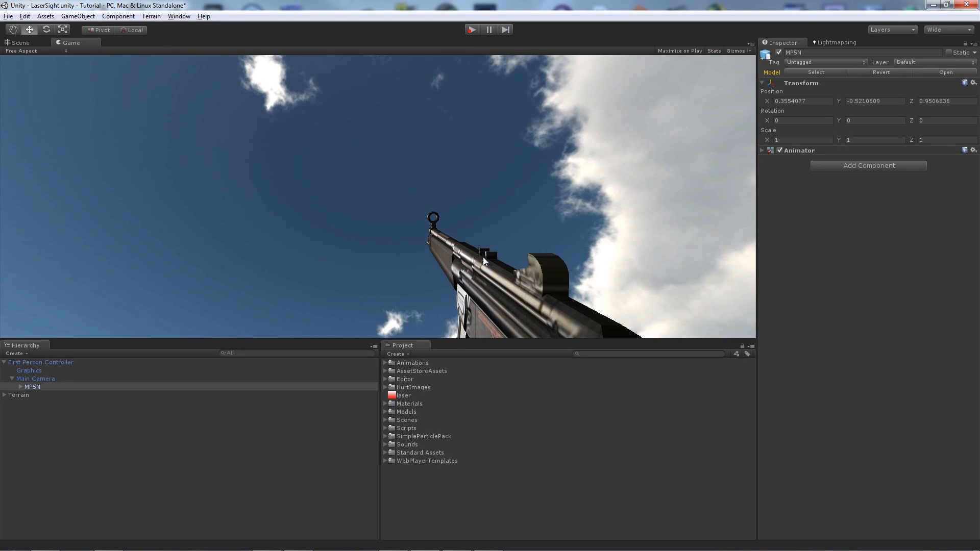
pyautogui.click(19, 42)
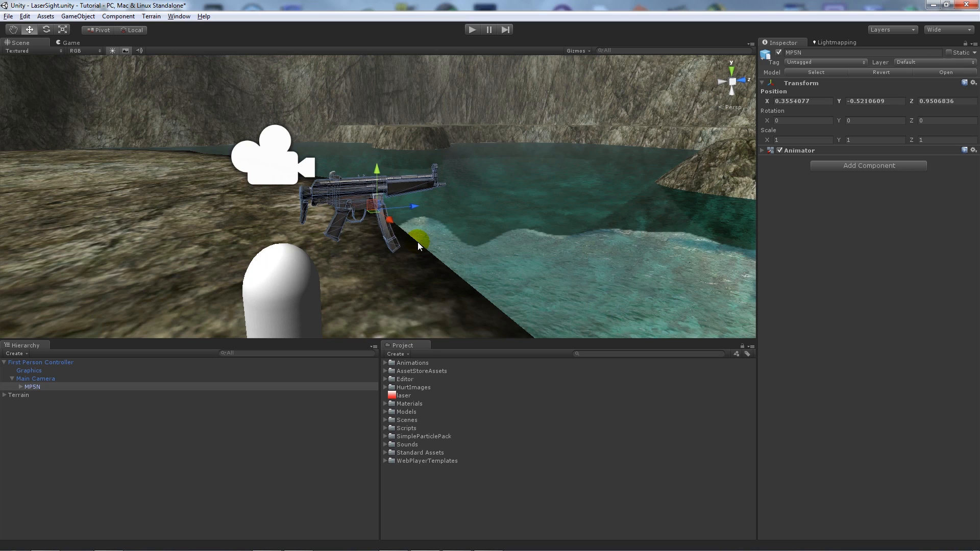
pyautogui.moveTo(106, 16)
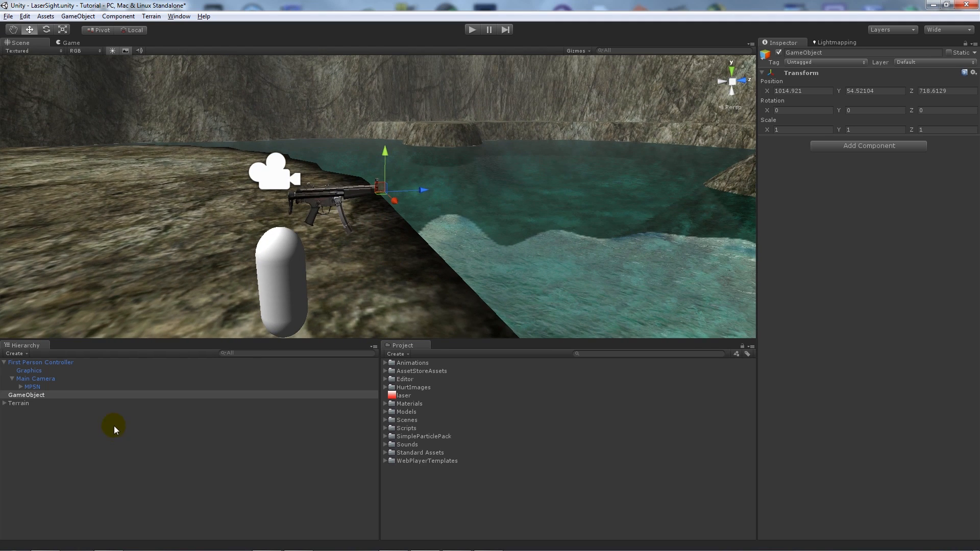
# Select the new empty Laser object and zoom the view onto the gun's muzzle.
pyautogui.click(26, 395)
pyautogui.write('Laser')
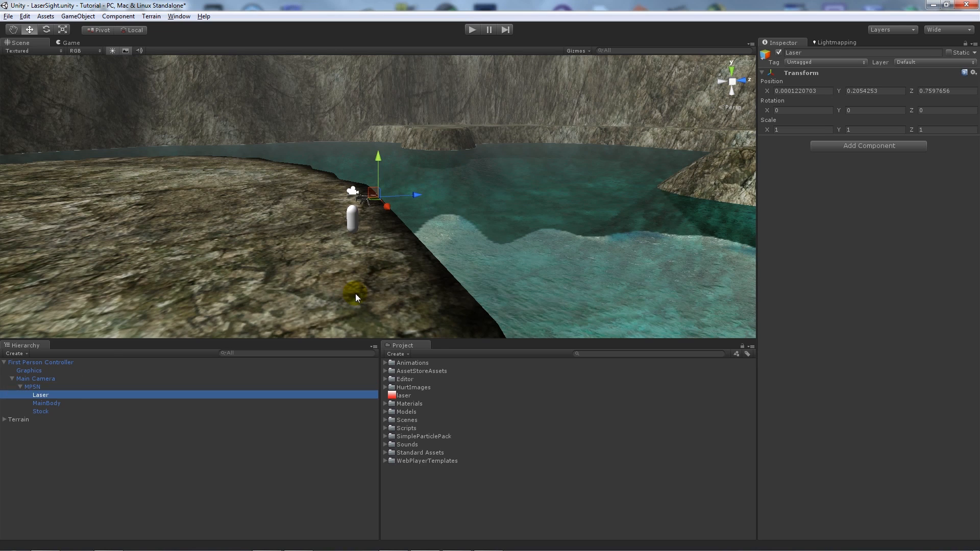
pyautogui.moveTo(356, 298); pyautogui.dragTo(359, 281)
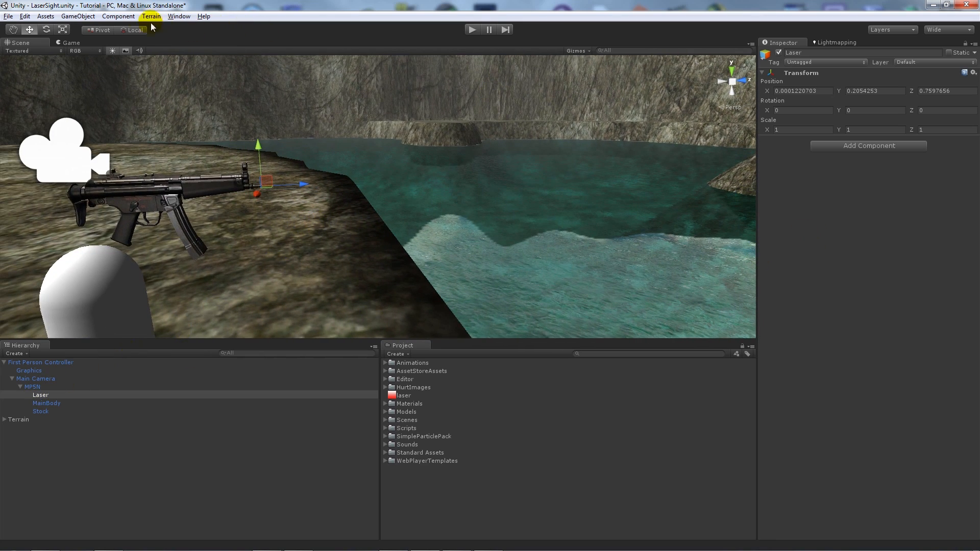
# Add a Line Renderer to Laser and create a new LaserMat material in the project.
pyautogui.click(117, 16)
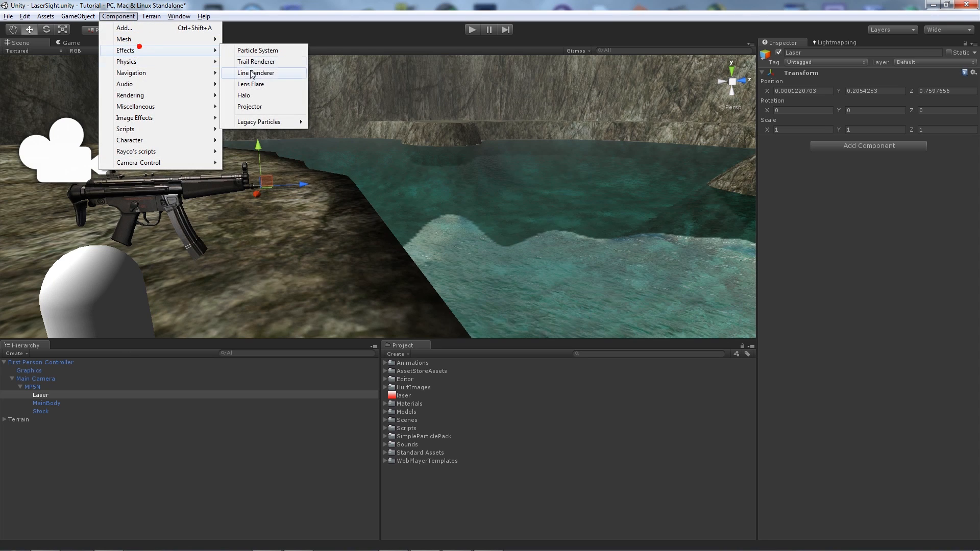
pyautogui.click(255, 73)
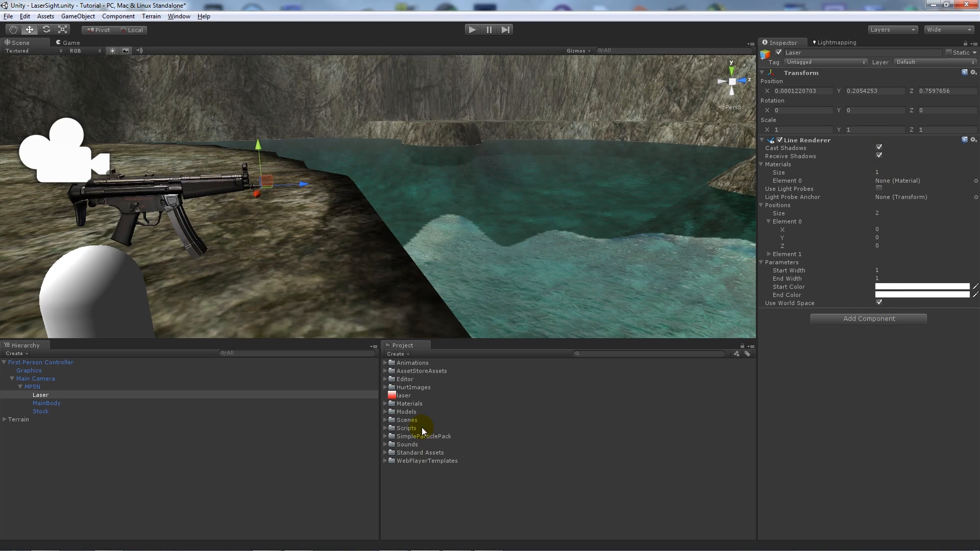
pyautogui.rightClick(422, 429)
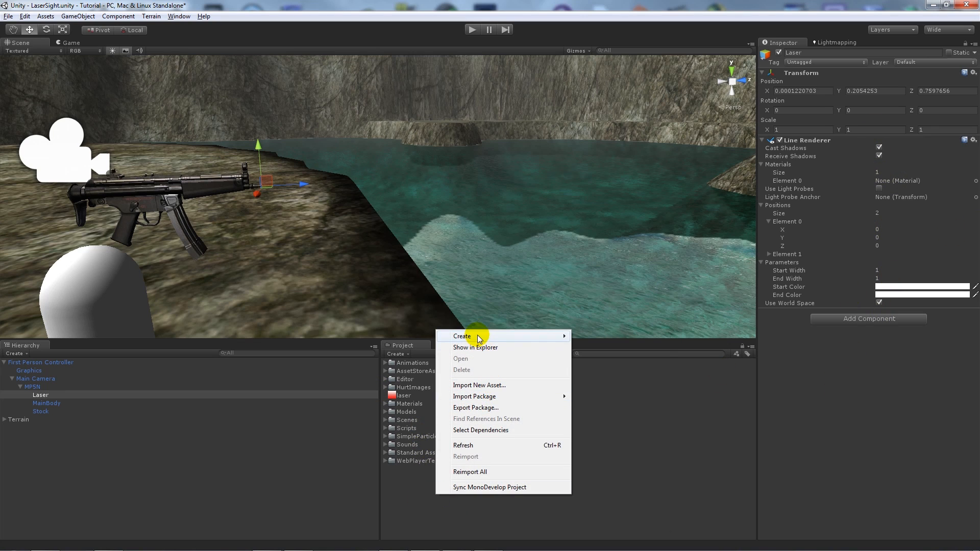
pyautogui.click(462, 336)
pyautogui.write('LaserMat')
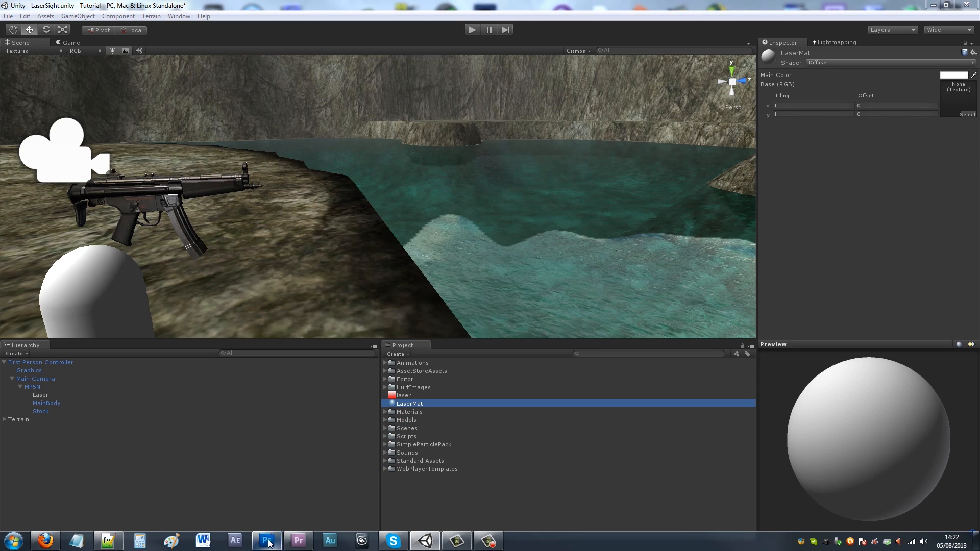
# In Photoshop, apply a red-to-transparent gradient preset to laser.psd.
pyautogui.click(266, 540)
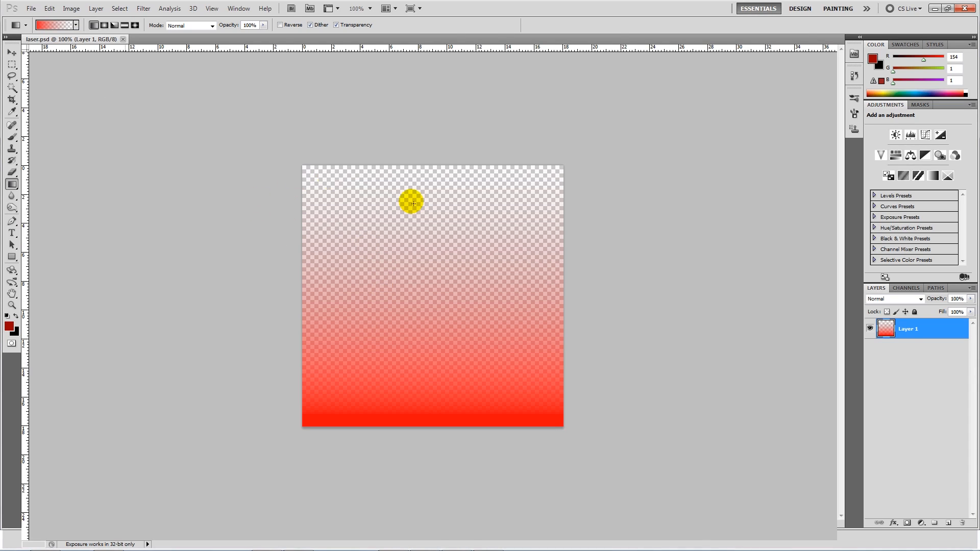
pyautogui.click(11, 52)
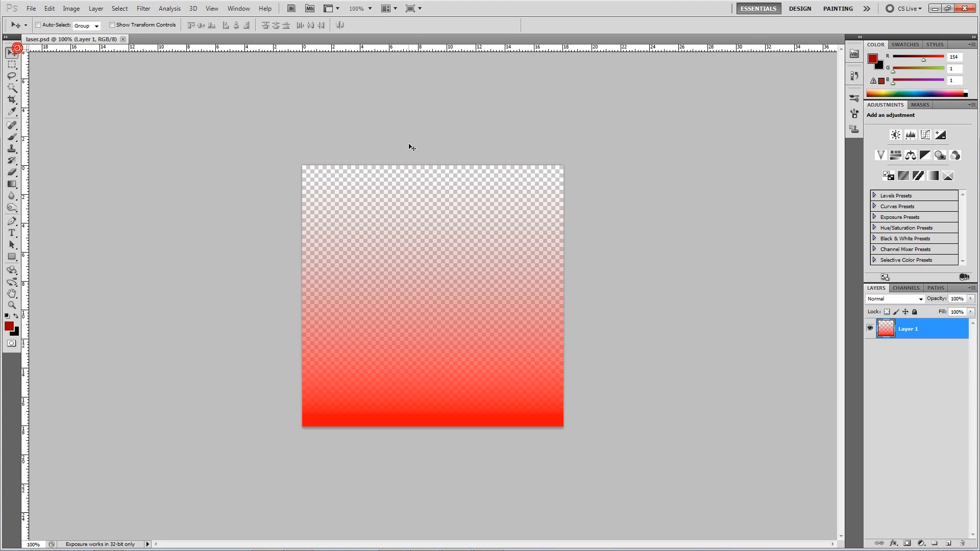
pyautogui.click(500, 261)
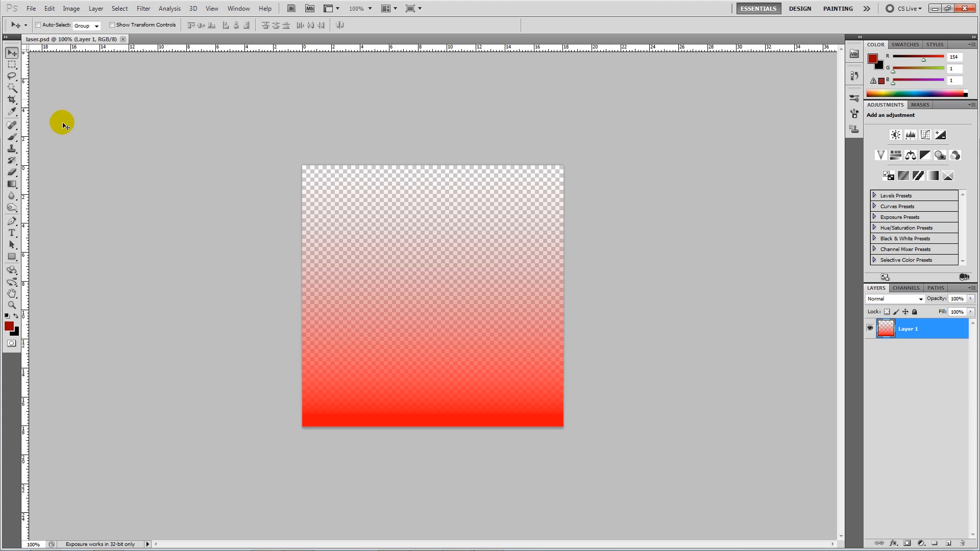
pyautogui.click(11, 184)
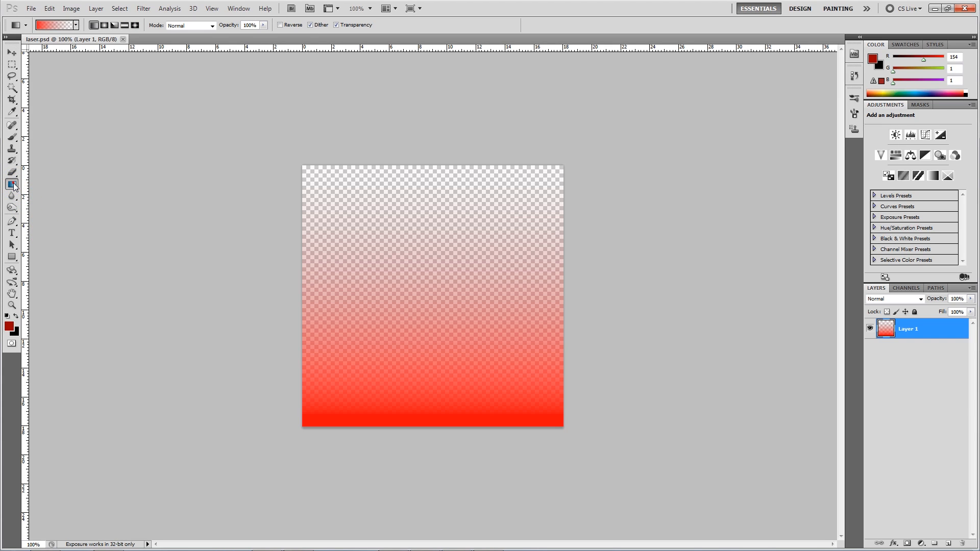
pyautogui.click(11, 111)
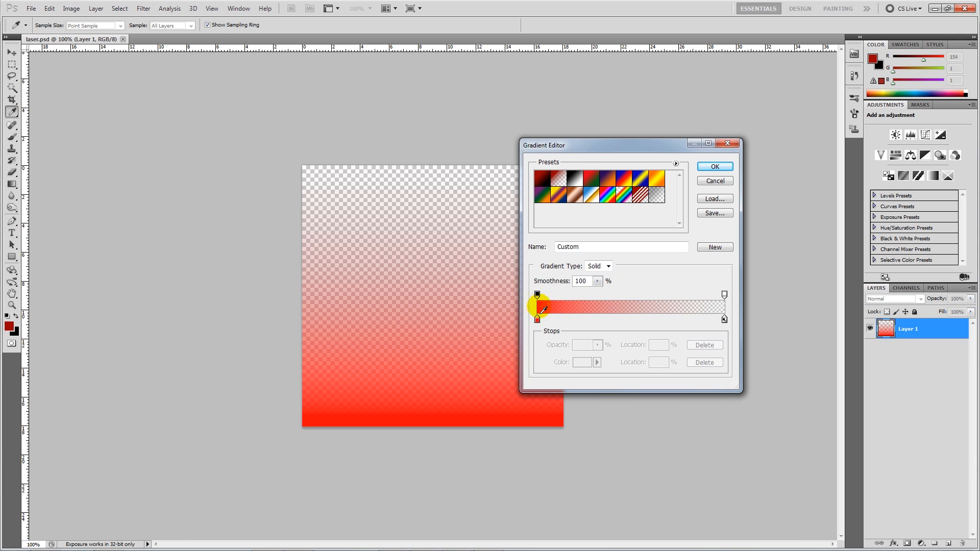
pyautogui.click(713, 167)
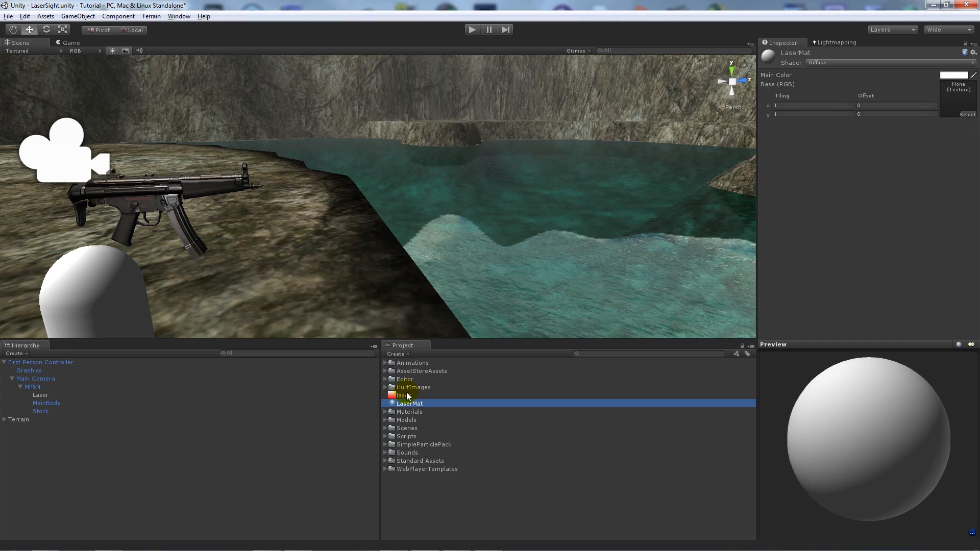
# Give LaserMat the laser texture and Transparent/Cutout/Diffuse shader, then select Laser.
pyautogui.click(404, 395)
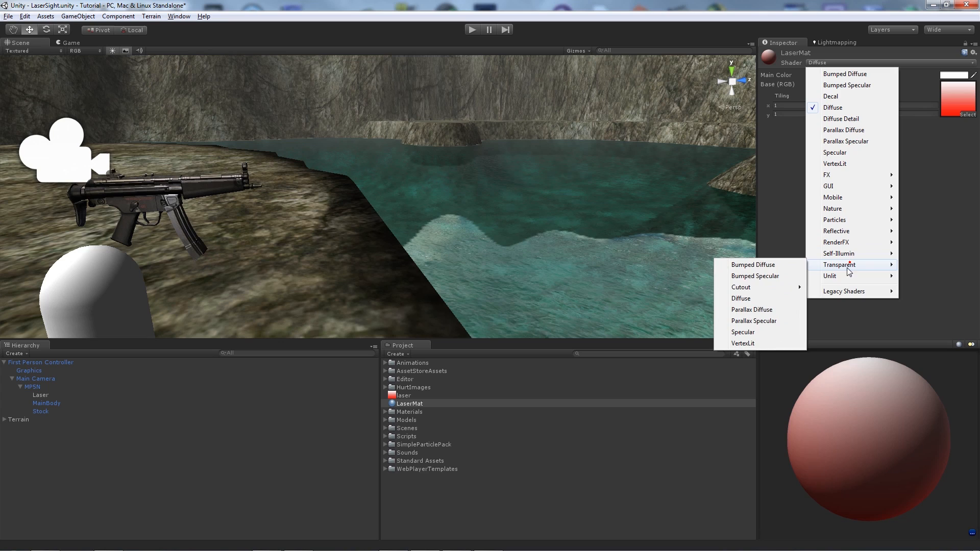
pyautogui.click(740, 298)
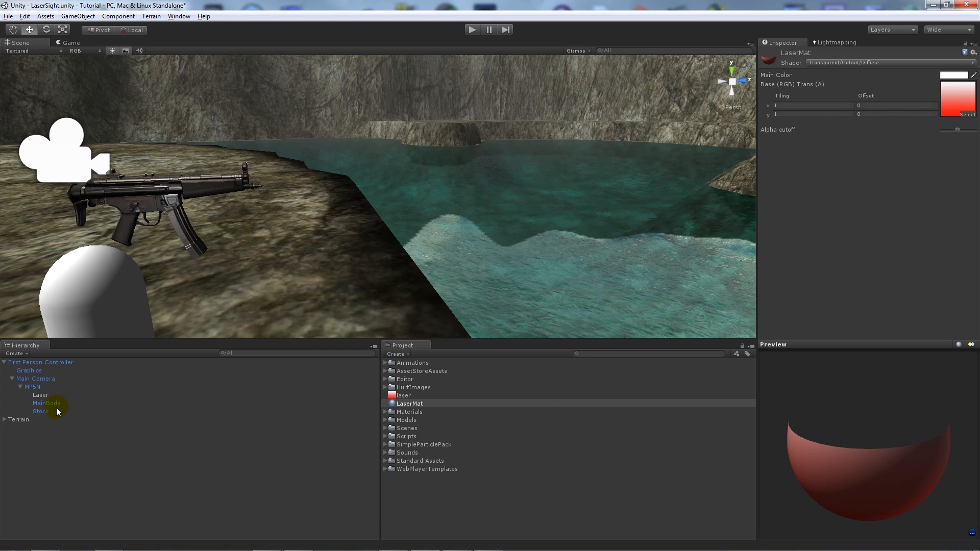
pyautogui.click(40, 395)
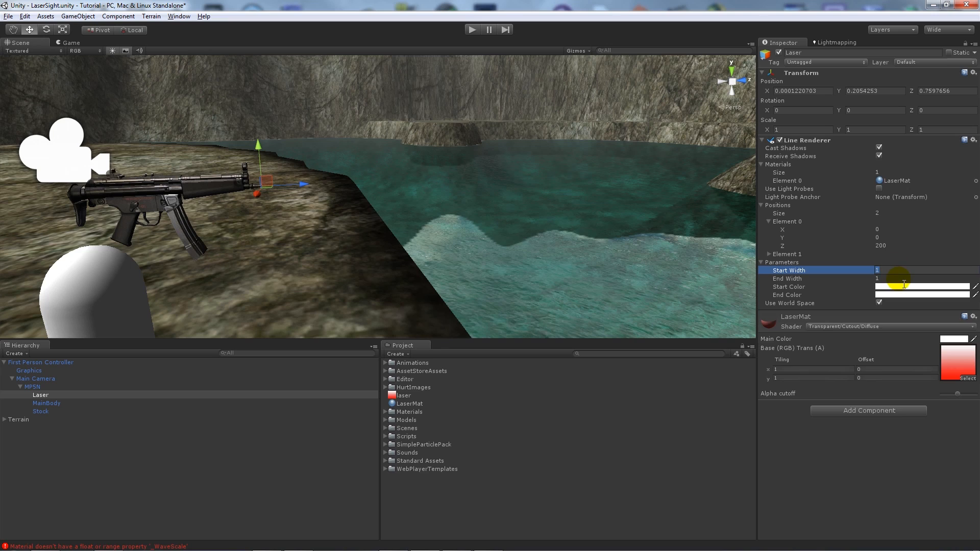
# Set the Laser line widths to 0.07 and 0.014, dismiss Console errors, reselect Laser.
pyautogui.write('0.')
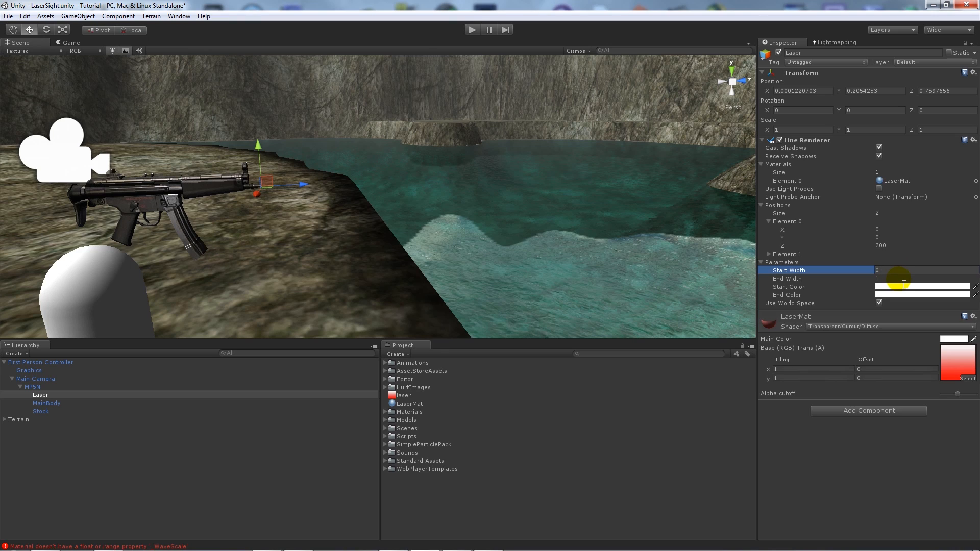
pyautogui.write('0.075')
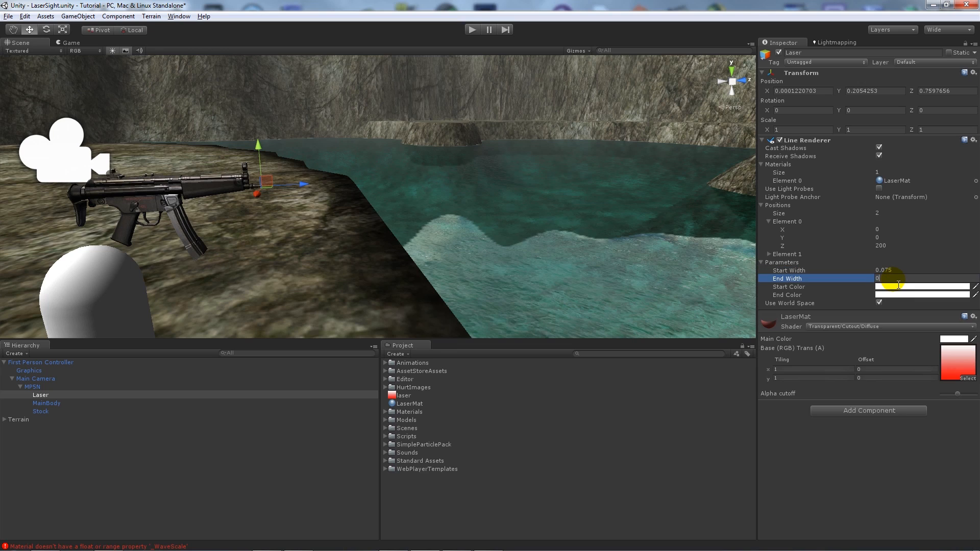
pyautogui.write('0.014')
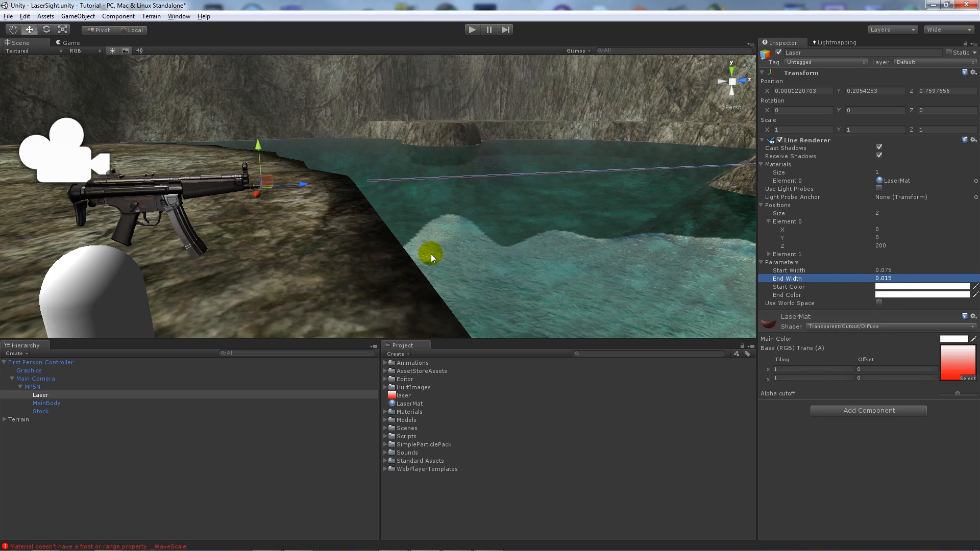
pyautogui.moveTo(875, 275)
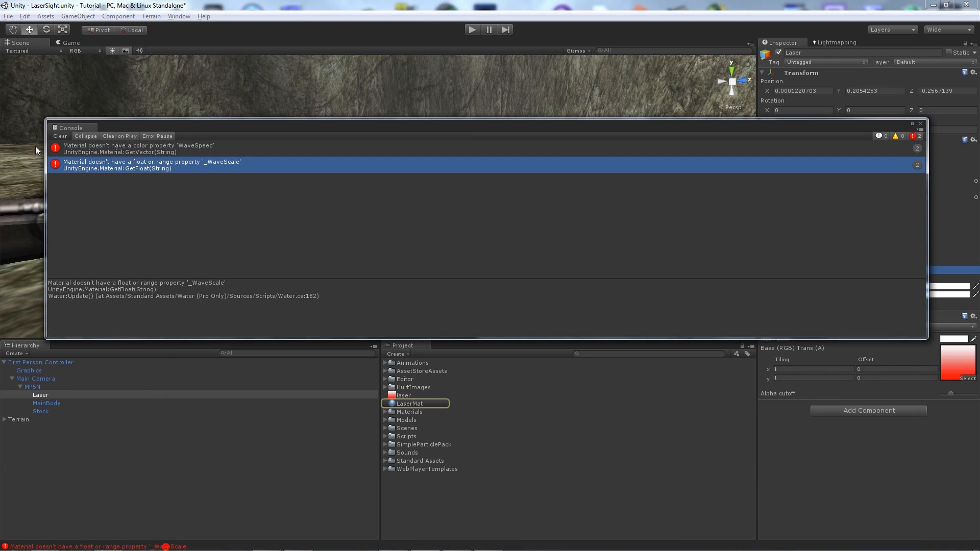
pyautogui.click(59, 136)
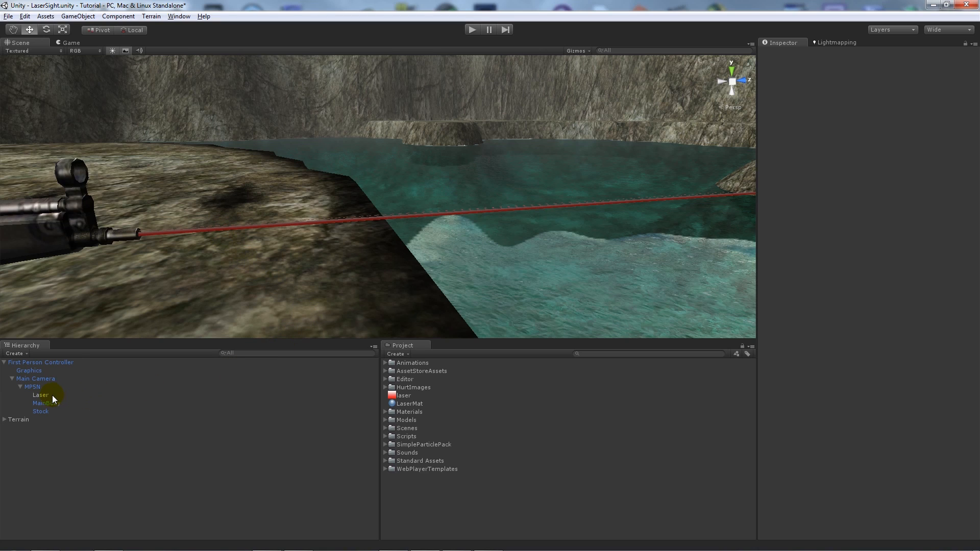
pyautogui.click(40, 395)
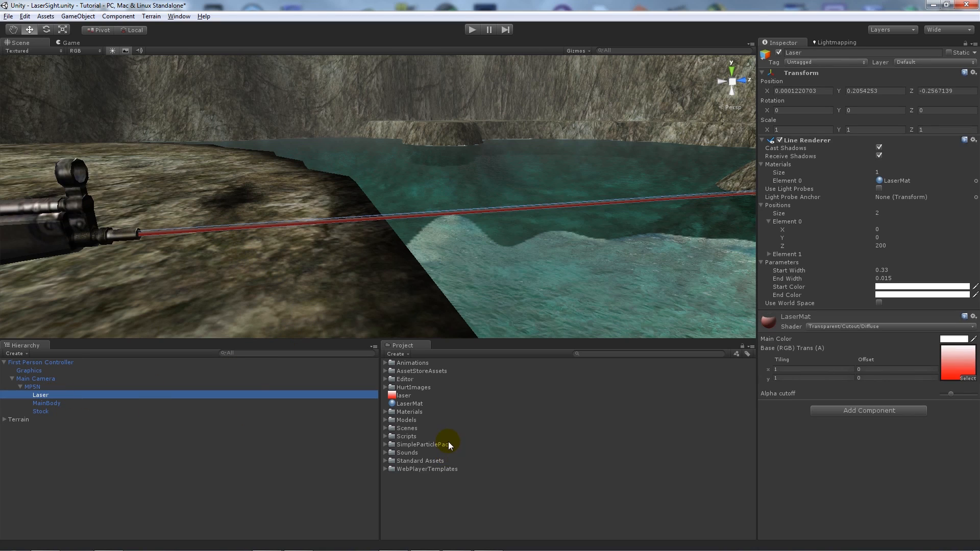
pyautogui.moveTo(468, 26)
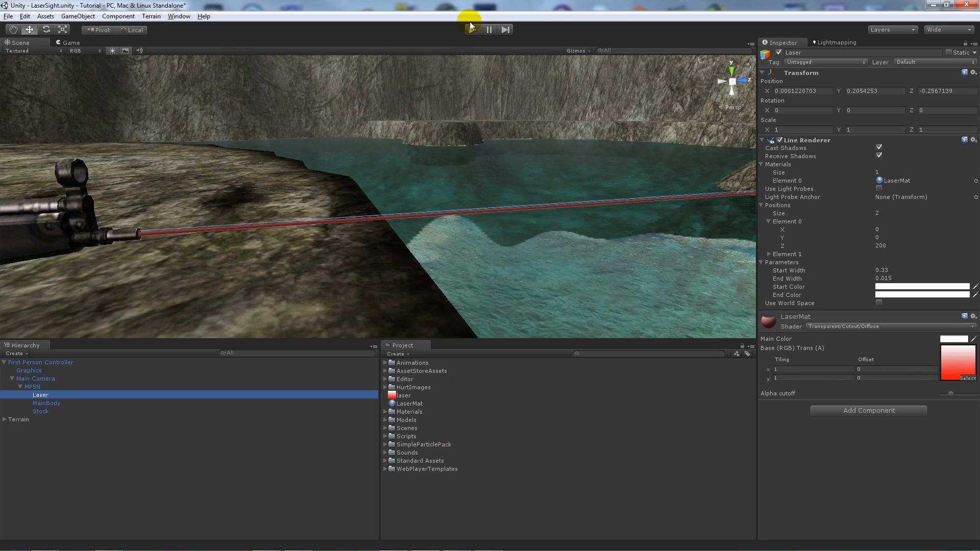
pyautogui.click(473, 29)
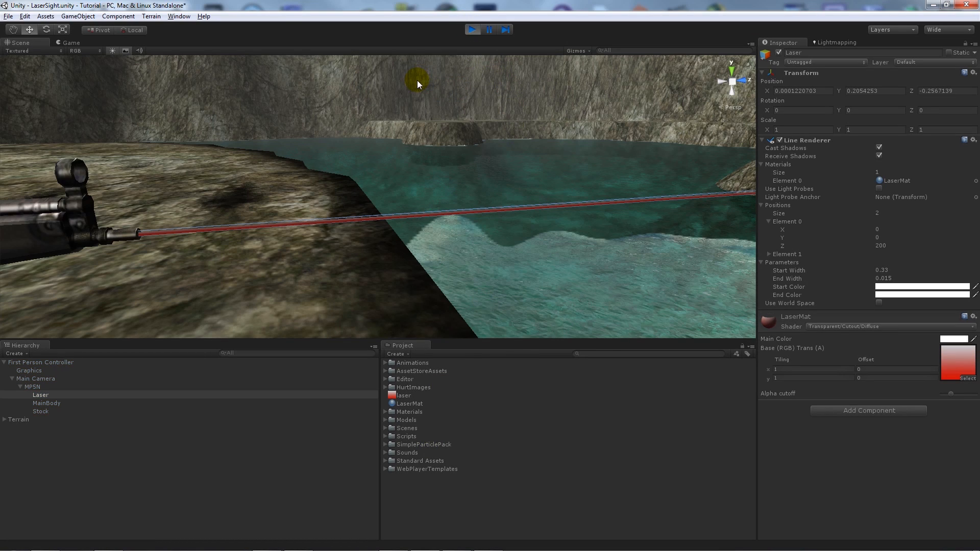
pyautogui.click(70, 42)
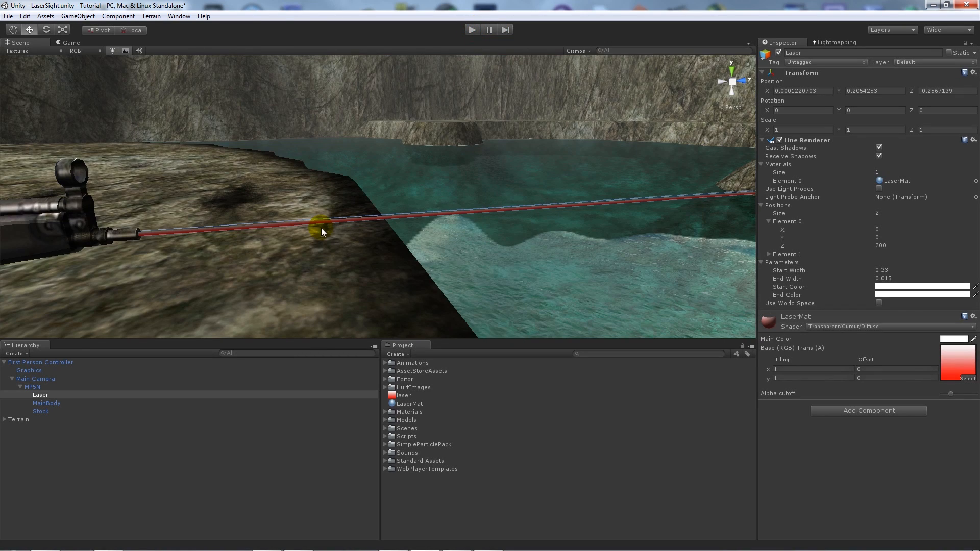
pyautogui.click(458, 504)
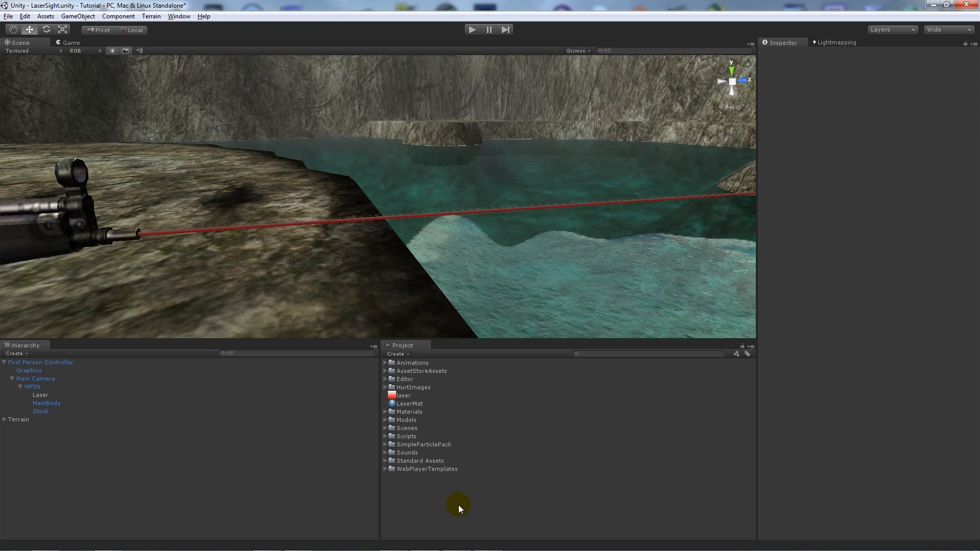
# Create a new JavaScript asset in the Project panel named LaserToggle.
pyautogui.rightClick(458, 505)
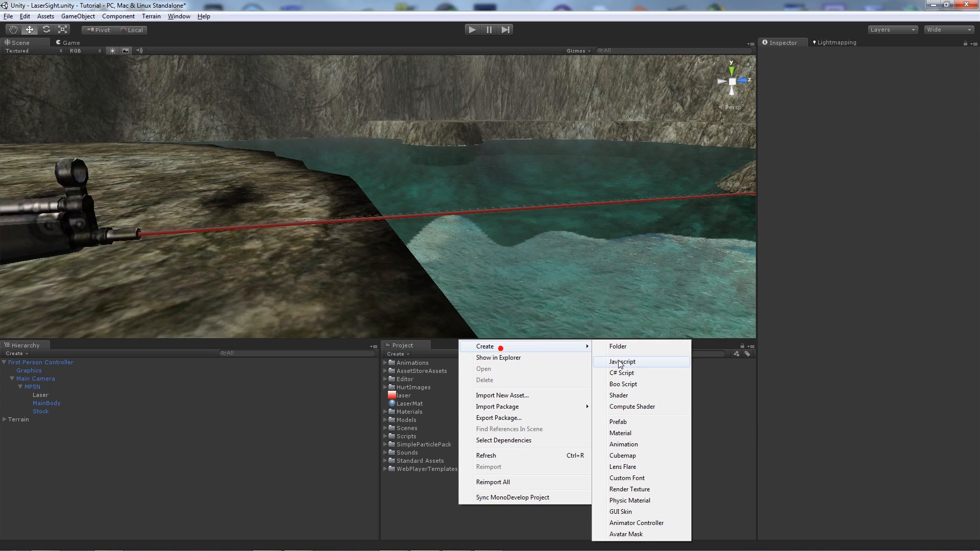
pyautogui.click(621, 362)
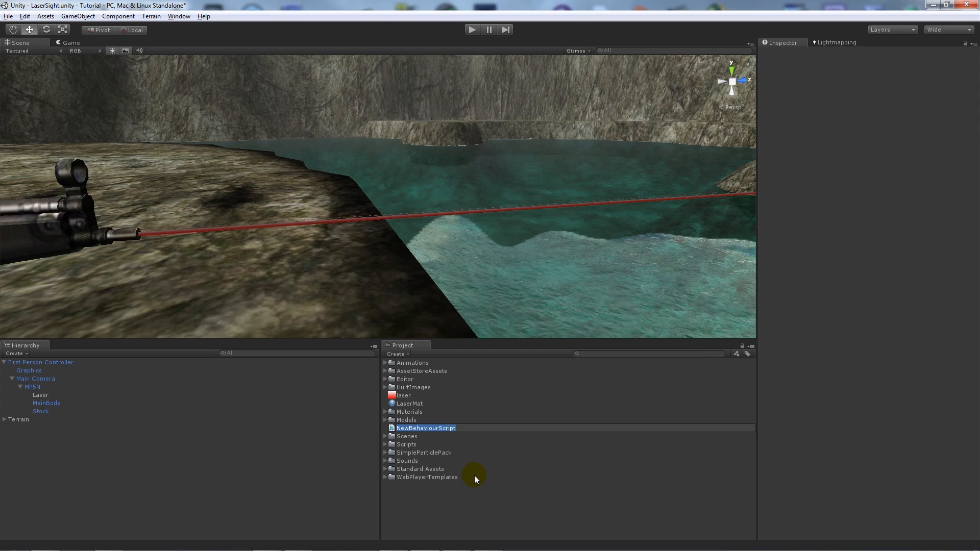
pyautogui.write('LaserToggle')
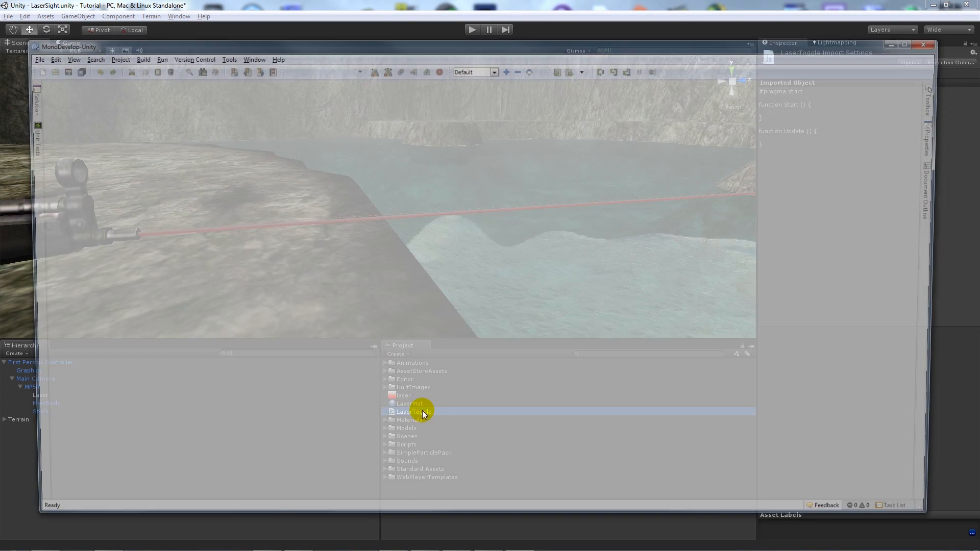
# Open LaserToggle.js and disable the renderer at start with this.renderer.enabled = false.
pyautogui.doubleClick(412, 411)
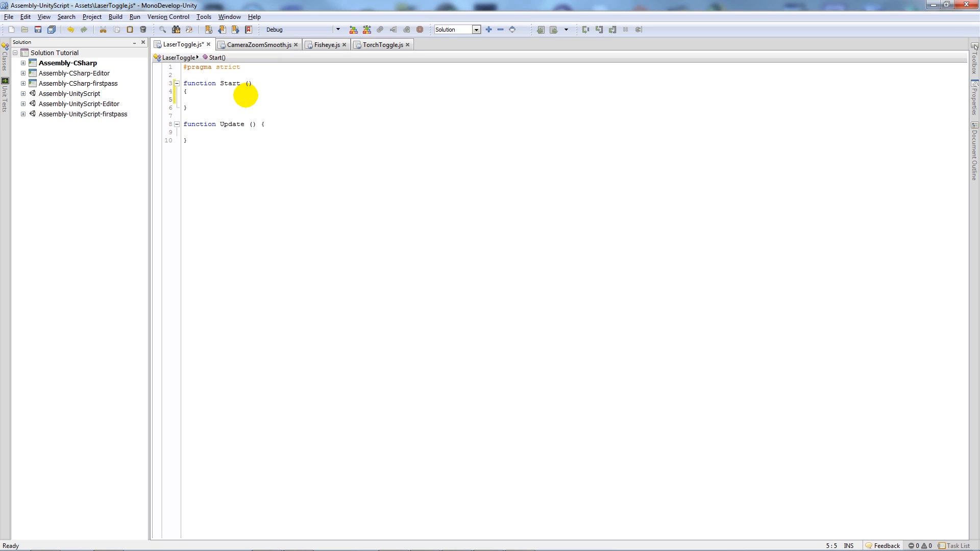
pyautogui.write('this.renderer')
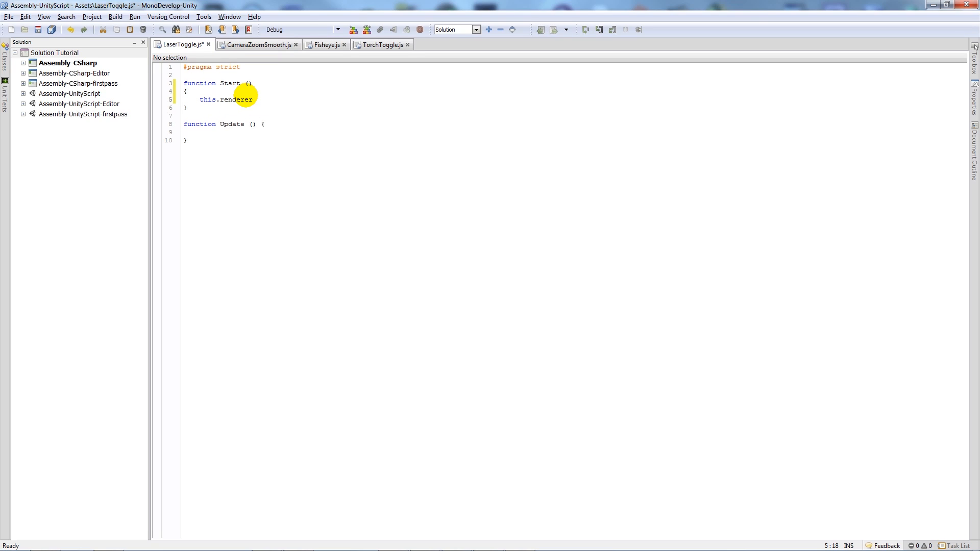
pyautogui.write('enabled = false;')
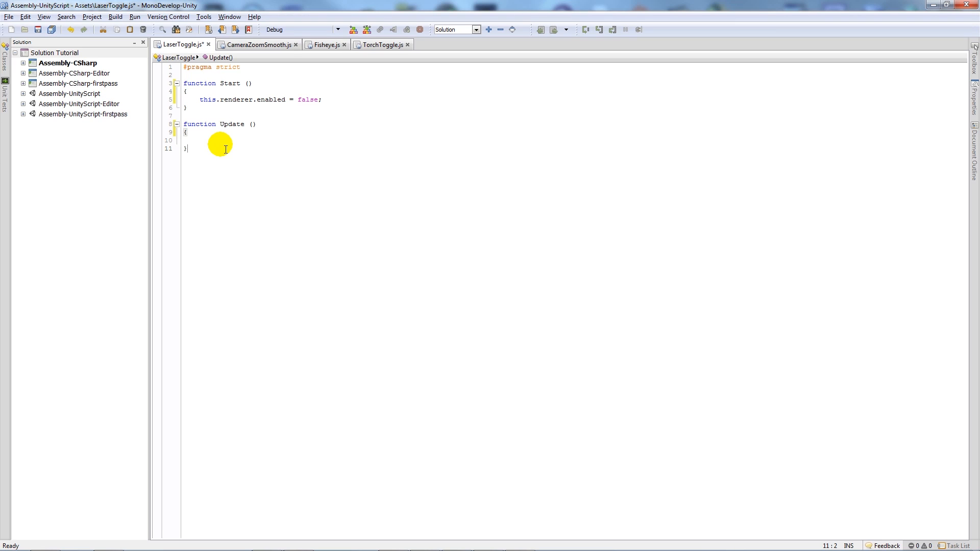
# In Update, begin an if(Input.GetKeyDown("f")) check.
pyautogui.write('if(')
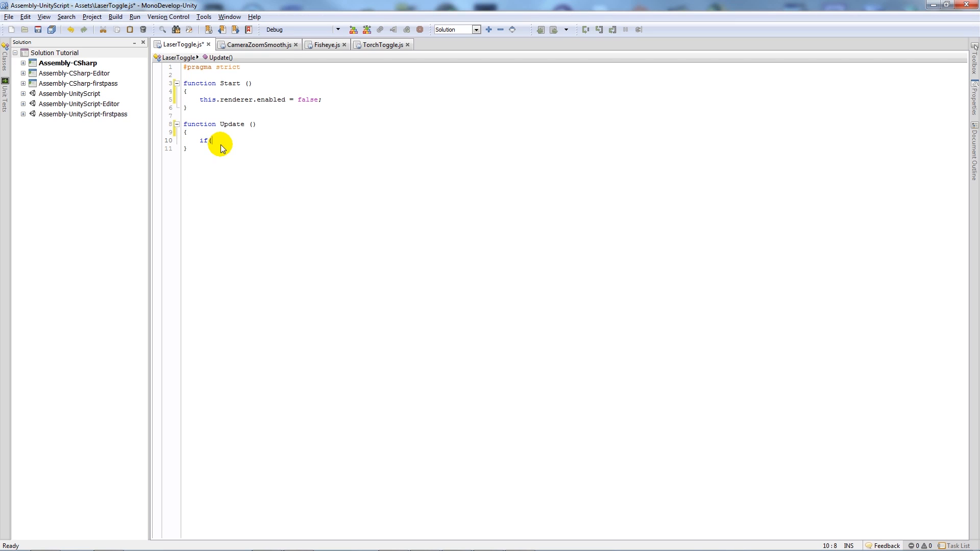
pyautogui.write('Input.Get')
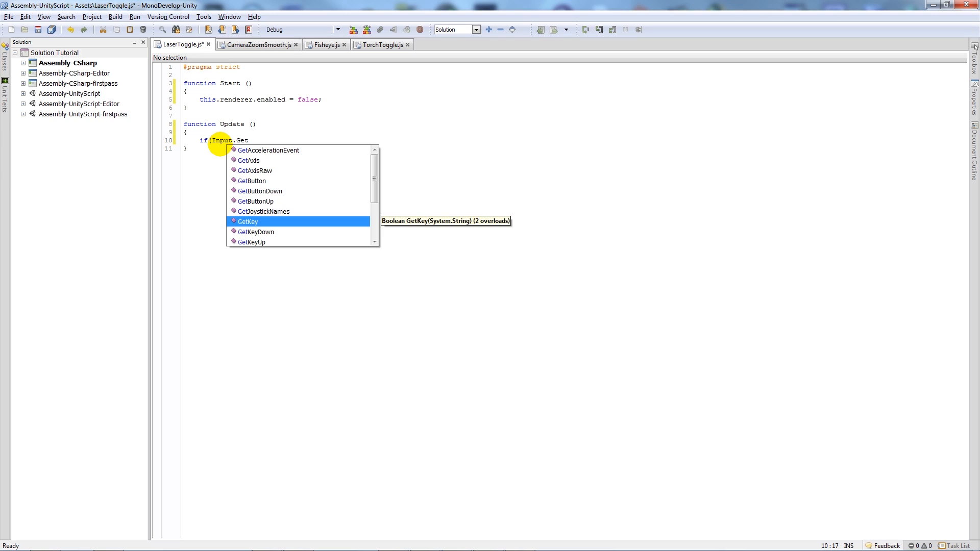
pyautogui.write('KeyDown')
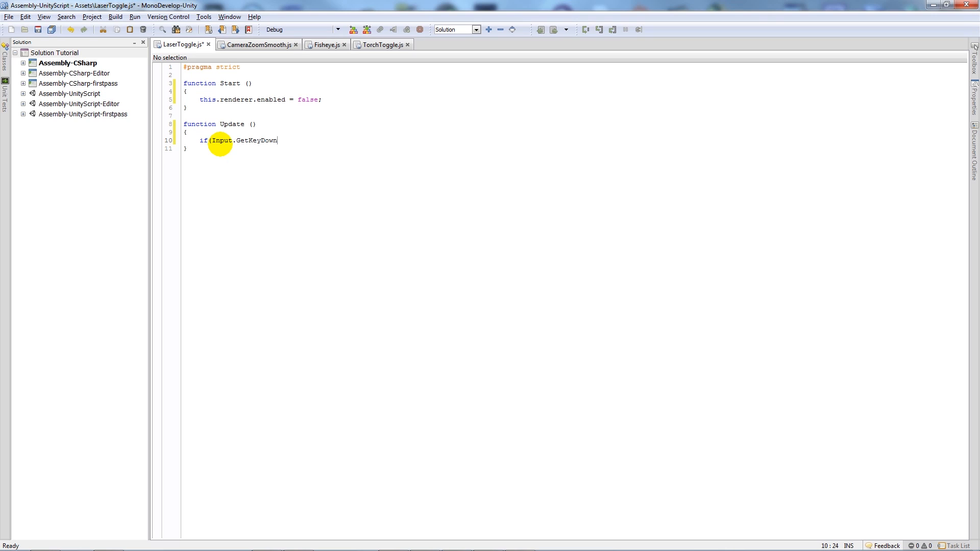
pyautogui.write('("F')
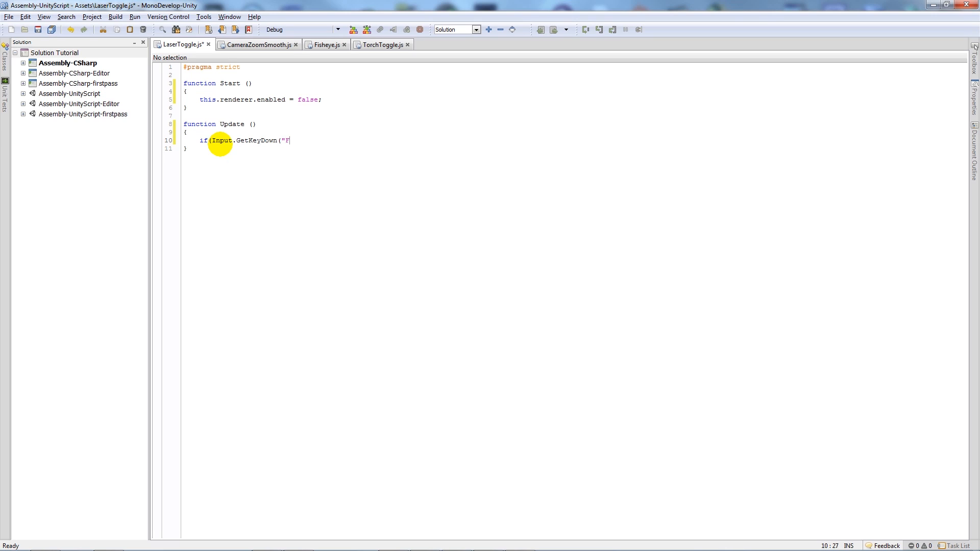
pyautogui.write('f"')
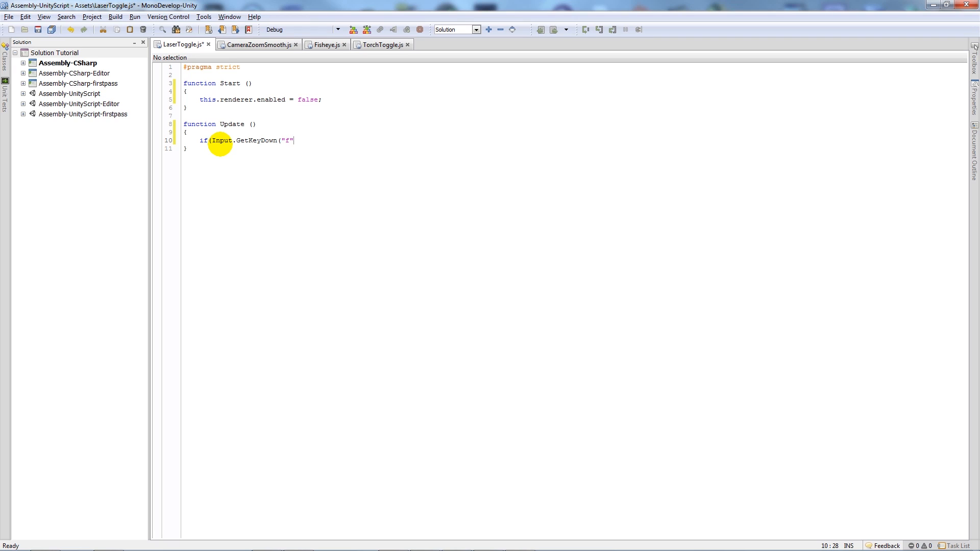
pyautogui.write(')')
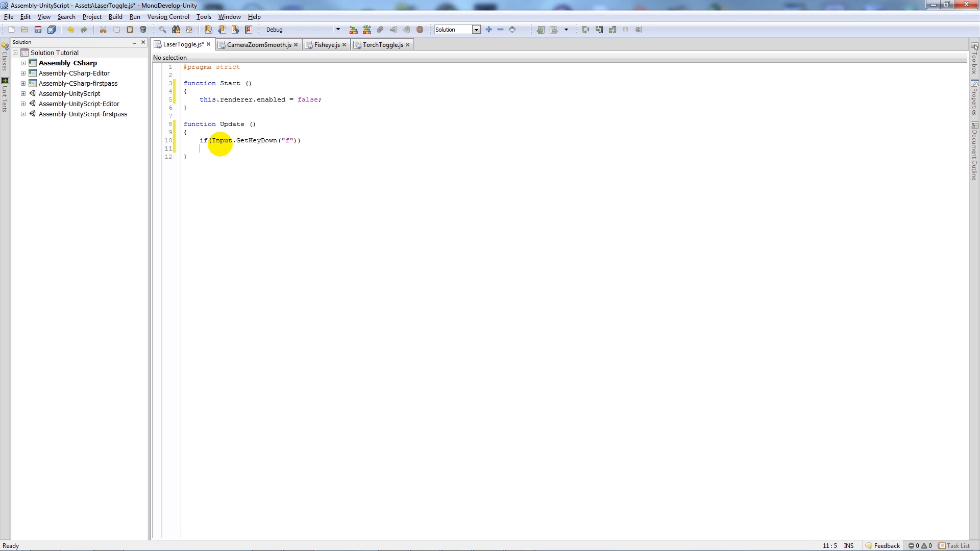
# Inside the f check, add an if(this.renderer.enabled == false) block.
pyautogui.write('{')
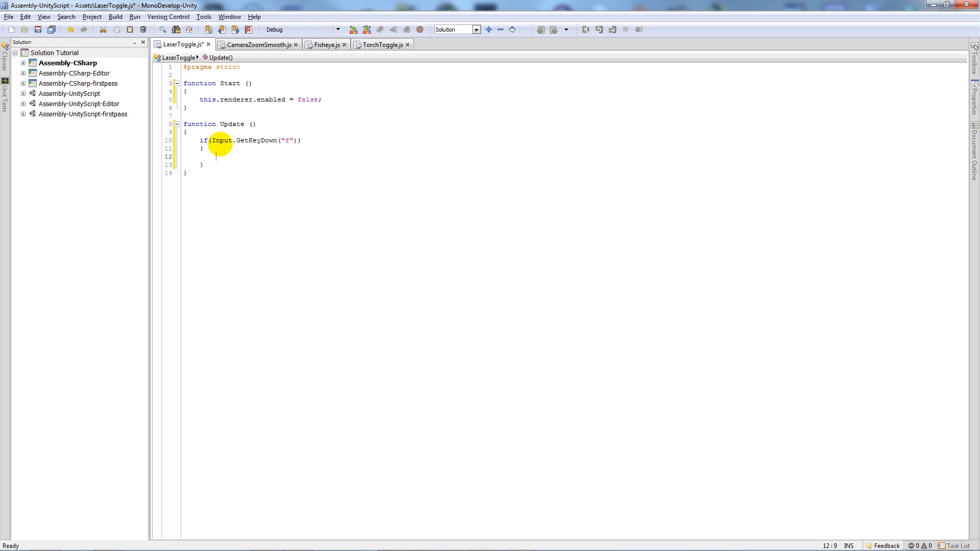
pyautogui.write('if(this.rend')
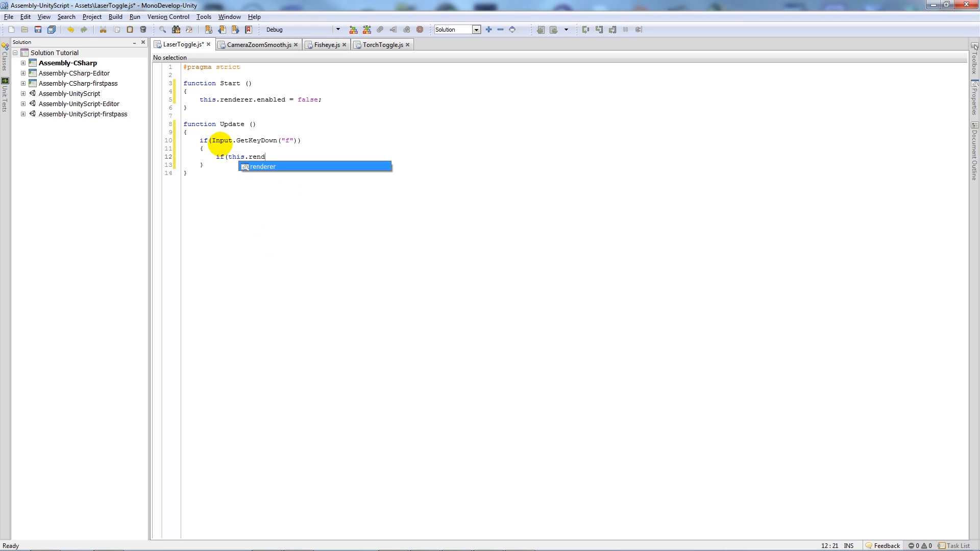
pyautogui.write('erer.enabled ==')
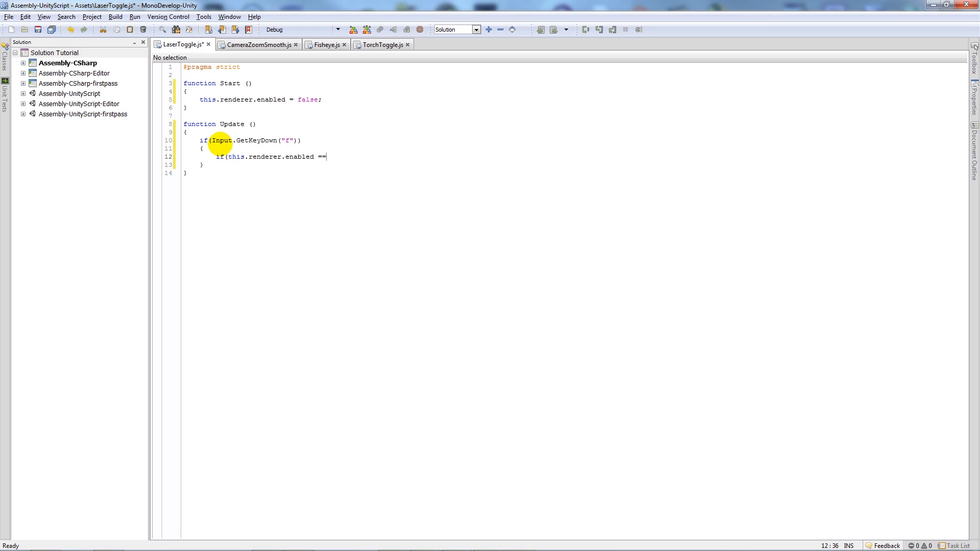
pyautogui.write('false')
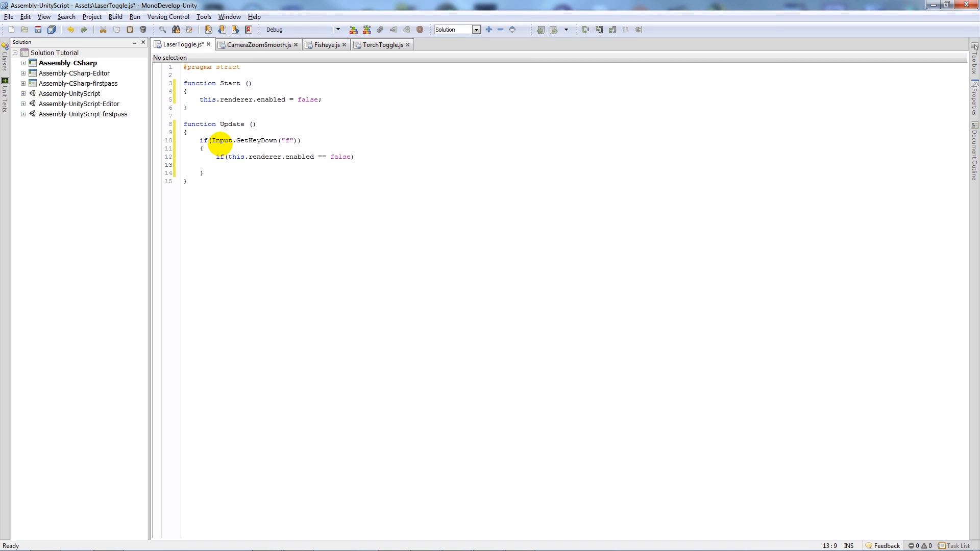
pyautogui.write('{')
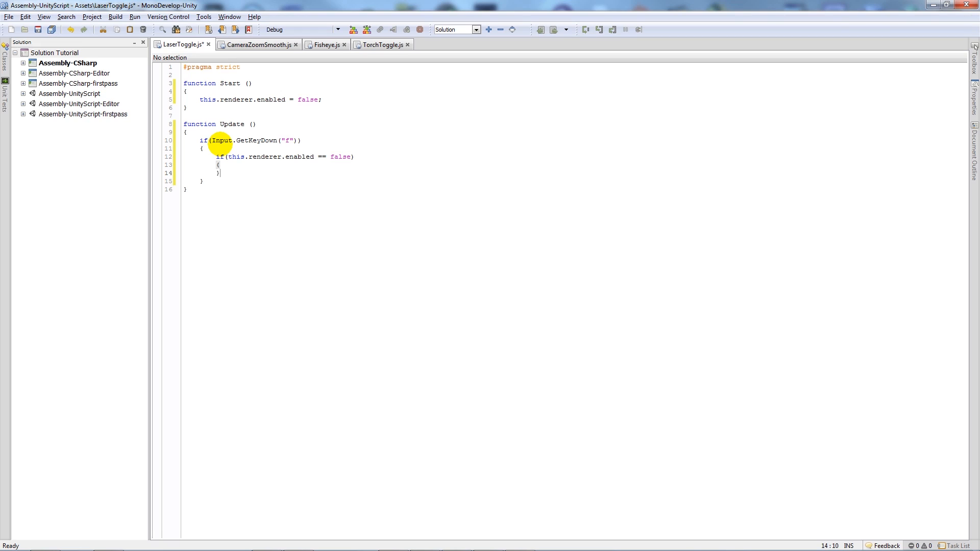
pyautogui.press('enter')
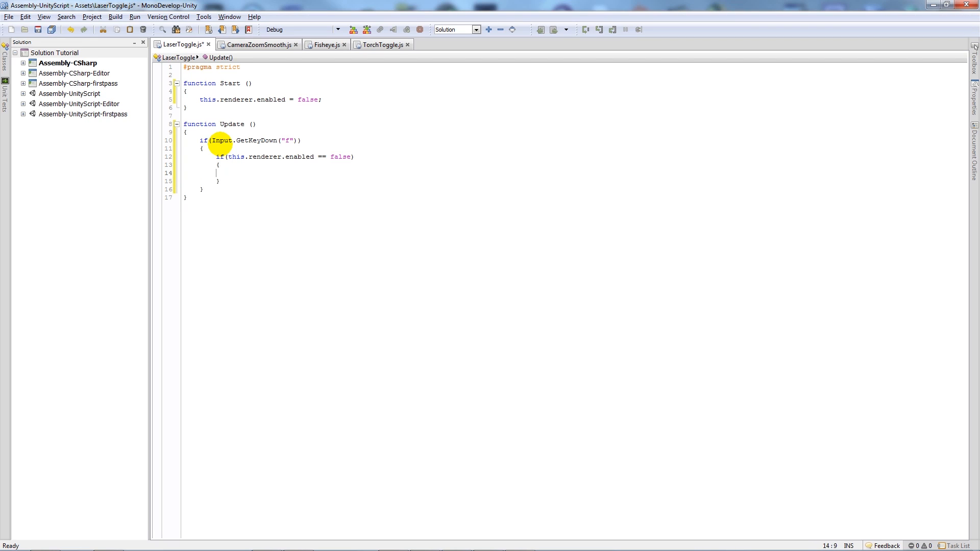
# Enable the renderer when it is off, otherwise set this.renderer.enabled = false.
pyautogui.write('this.')
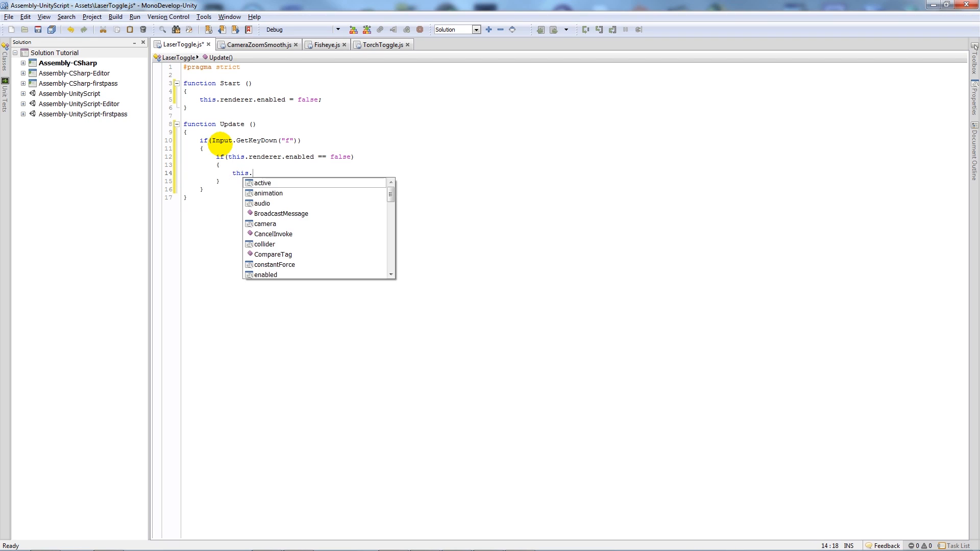
pyautogui.write('renderer')
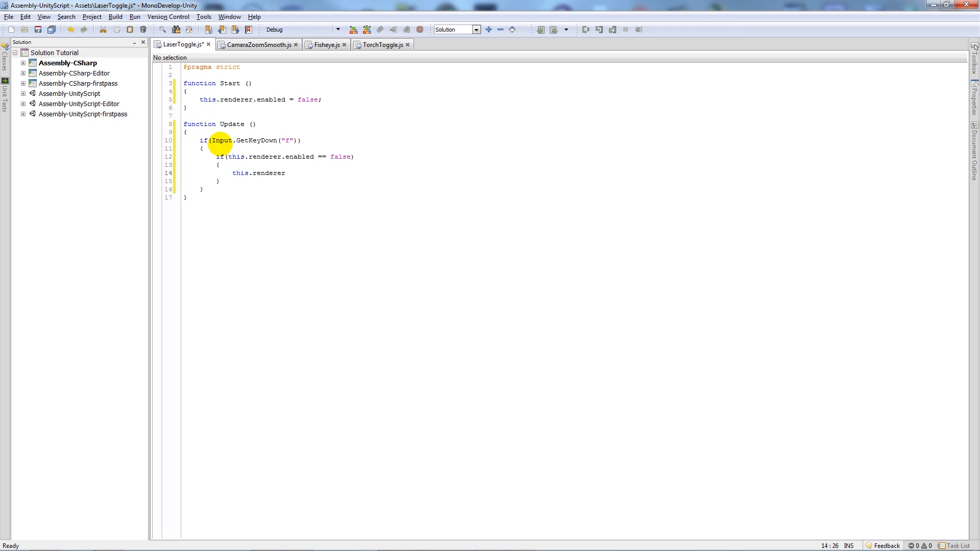
pyautogui.write('.enabled = true;')
pyautogui.write('else')
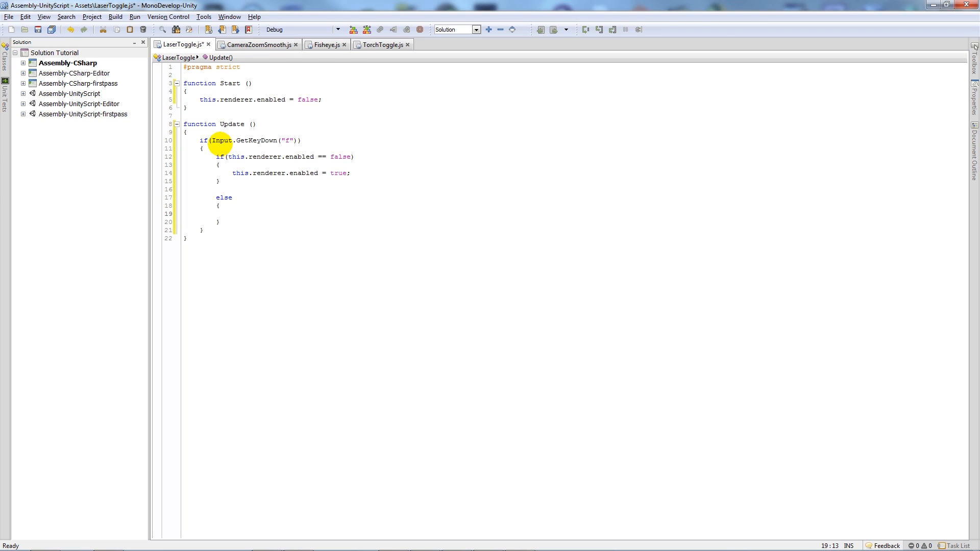
pyautogui.write('this.renderer')
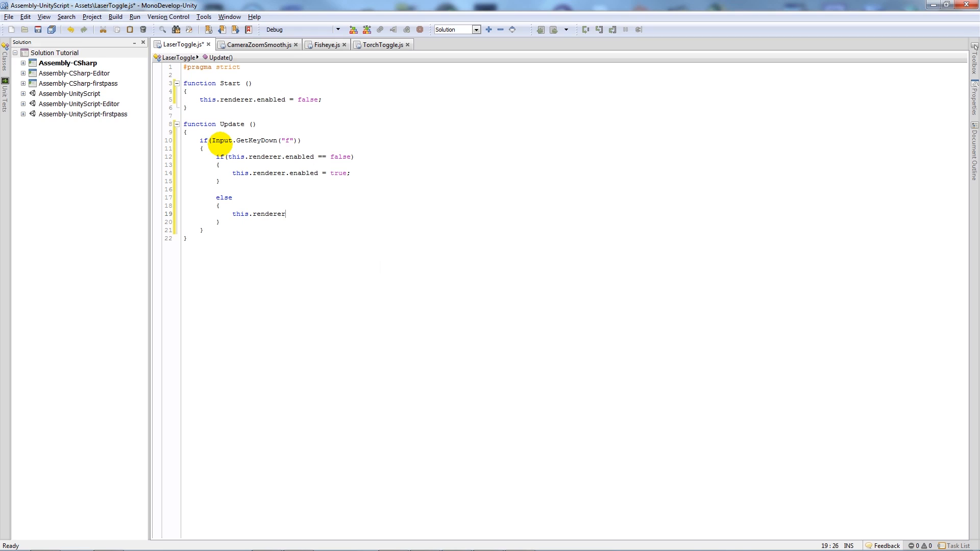
pyautogui.write('.enabled')
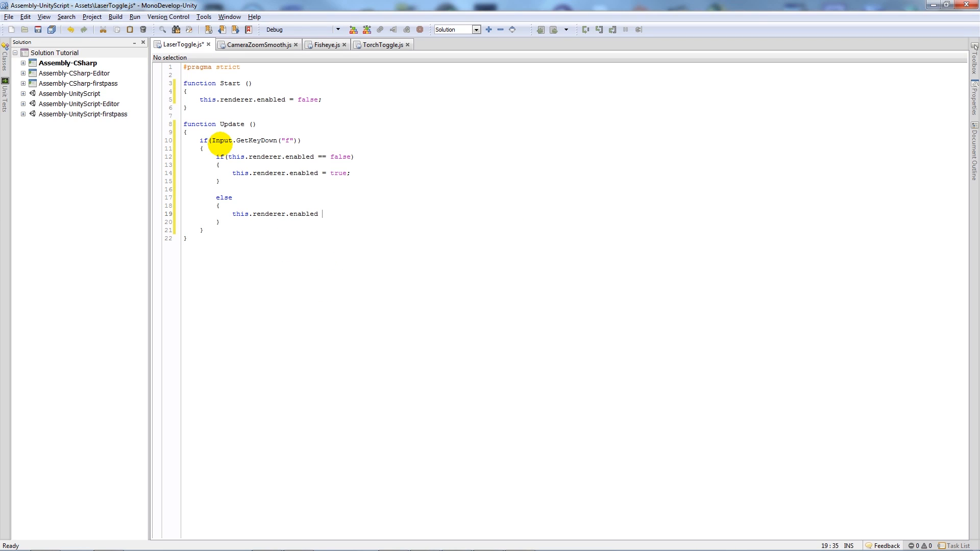
pyautogui.write('= false;')
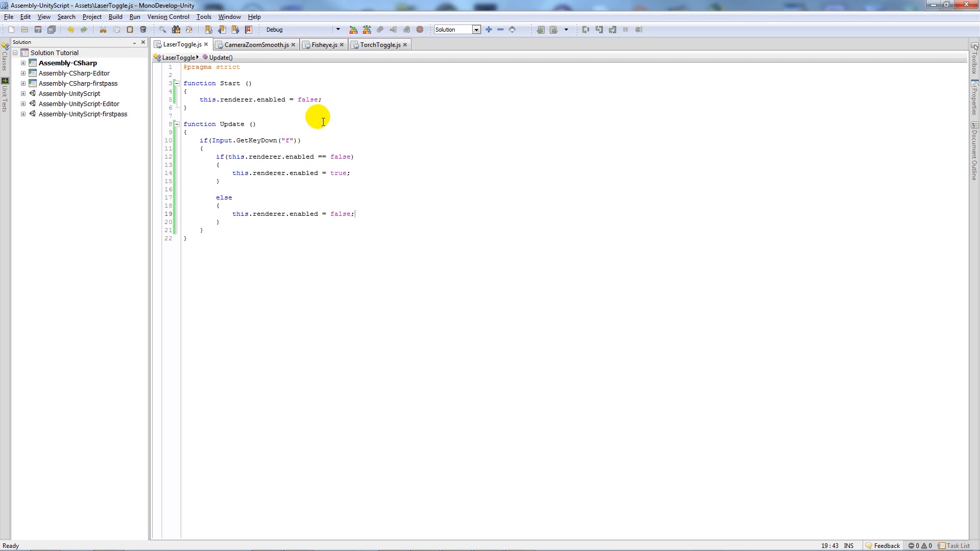
pyautogui.moveTo(291, 100)
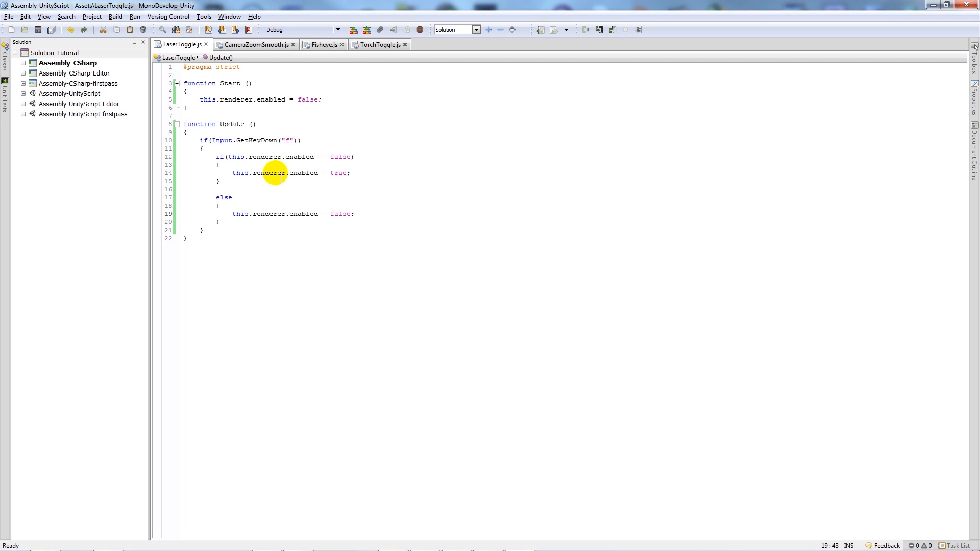
pyautogui.moveTo(281, 216)
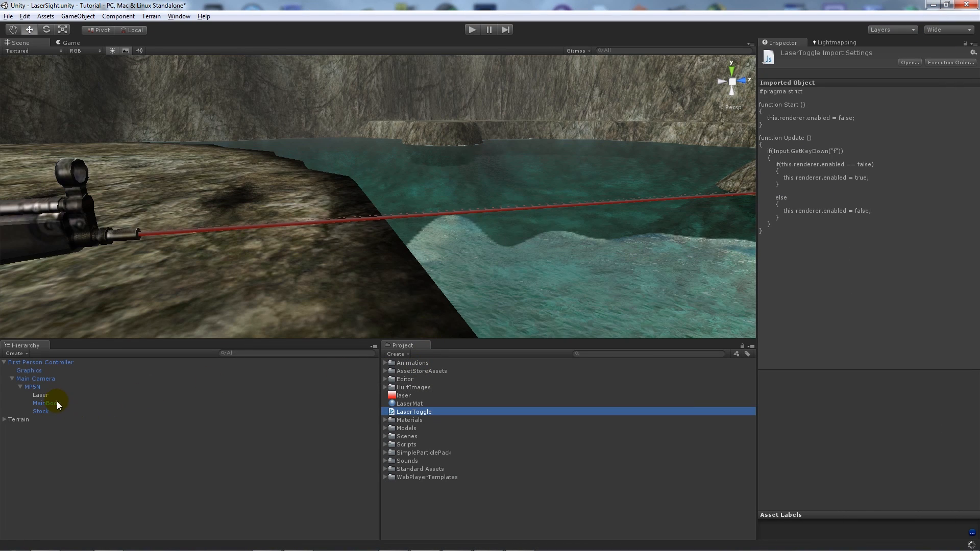
# Add the LaserToggle script component to Laser and start Play mode.
pyautogui.click(41, 394)
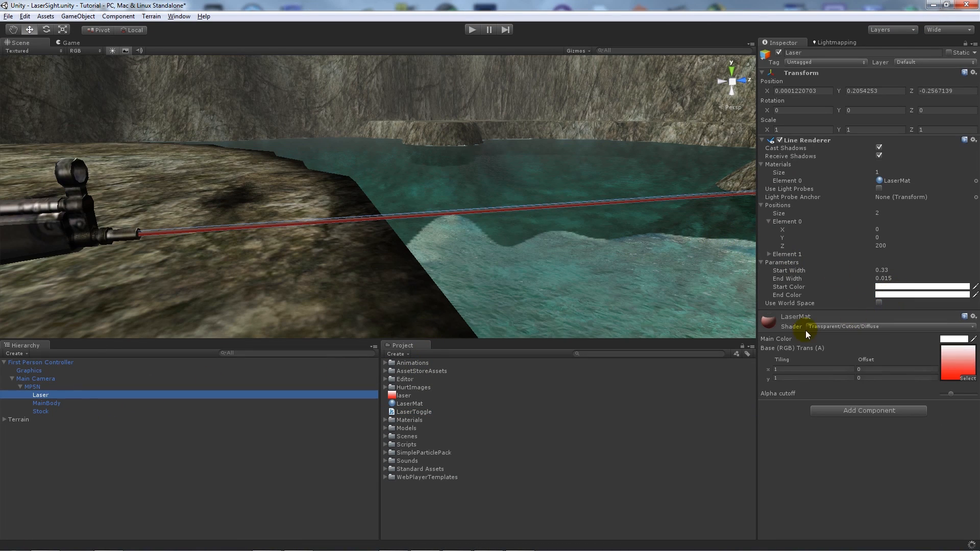
pyautogui.click(868, 410)
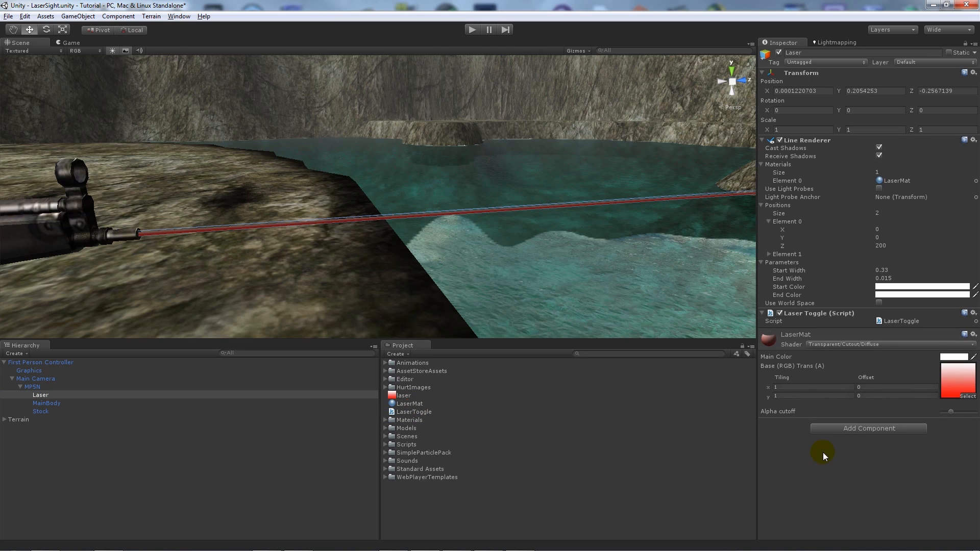
pyautogui.moveTo(311, 295)
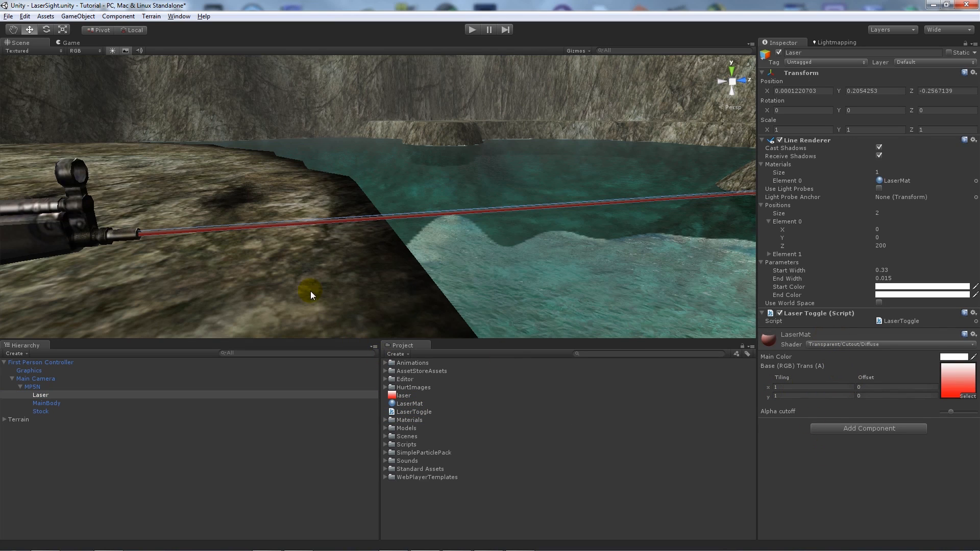
pyautogui.moveTo(785, 147)
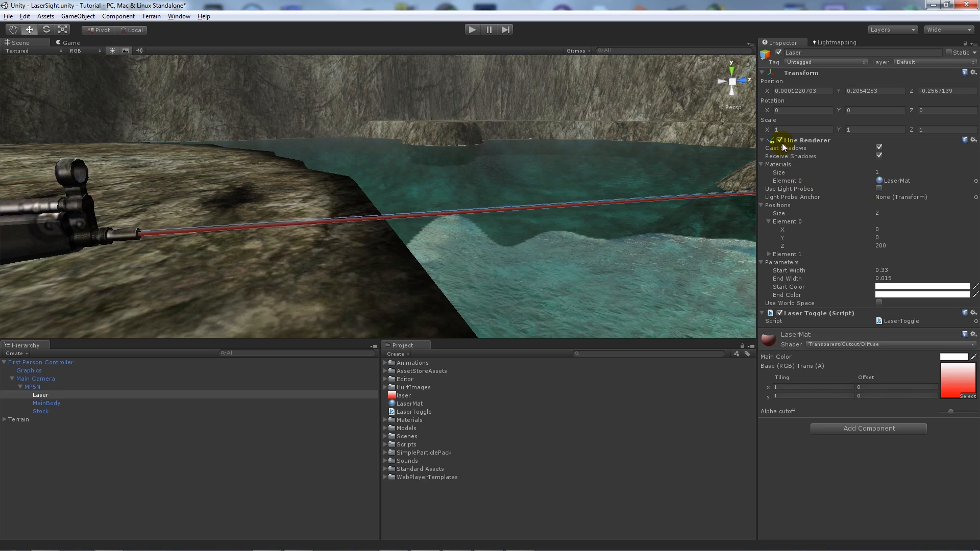
pyautogui.click(471, 30)
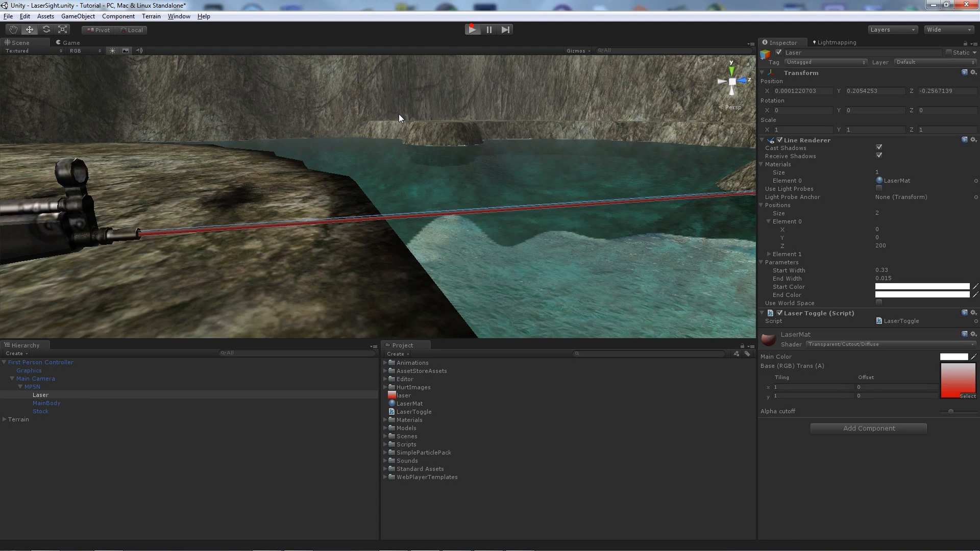
pyautogui.click(71, 43)
pyautogui.write('0')
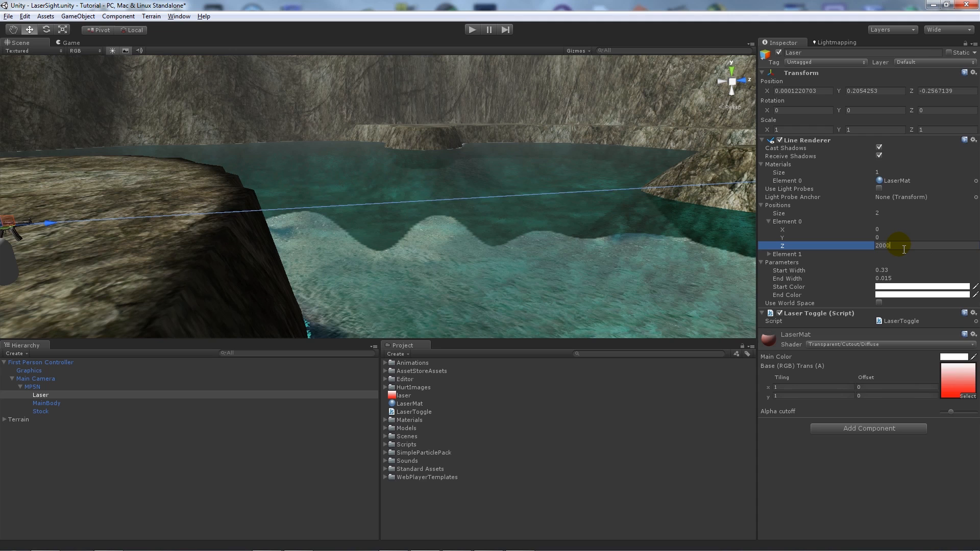
pyautogui.write('200')
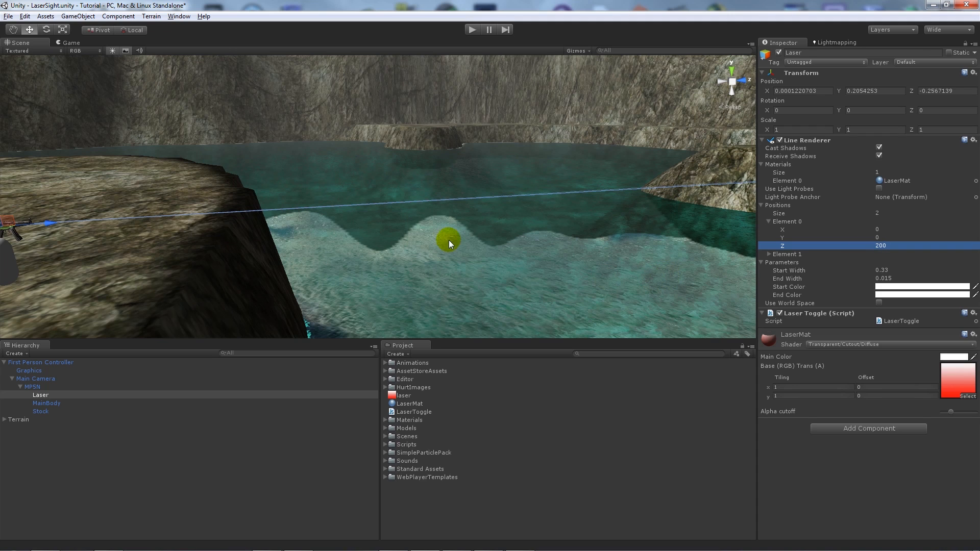